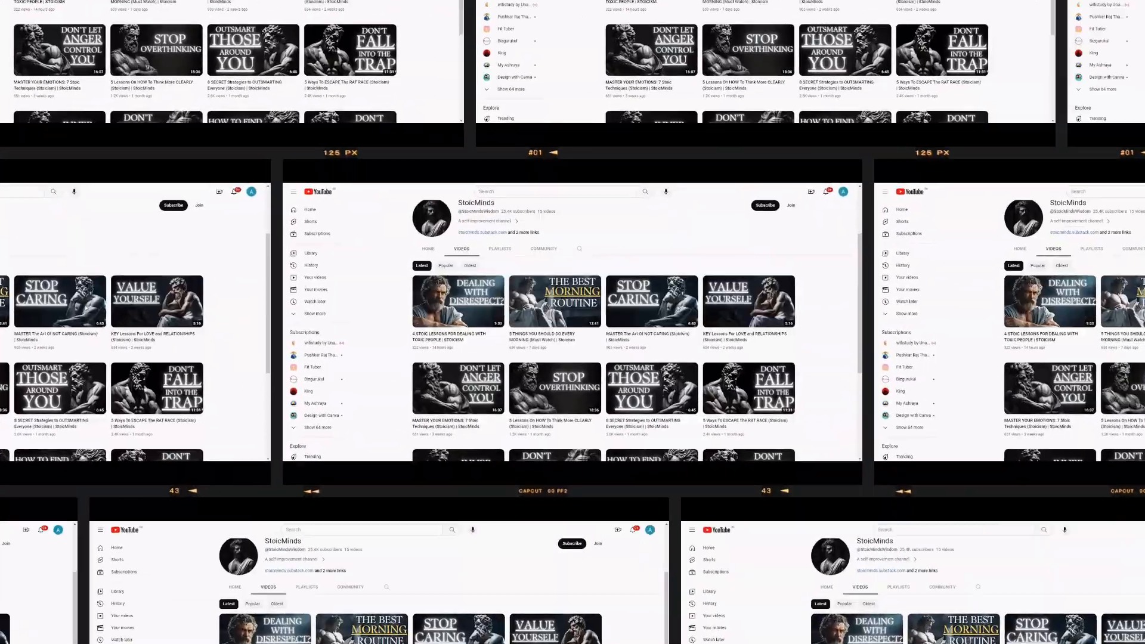
Scroll through The Stoic Community channel's Stoicism shorts and videos.
{"action": "scroll", "scroll_direction": "down", "scroll_amount": 3}
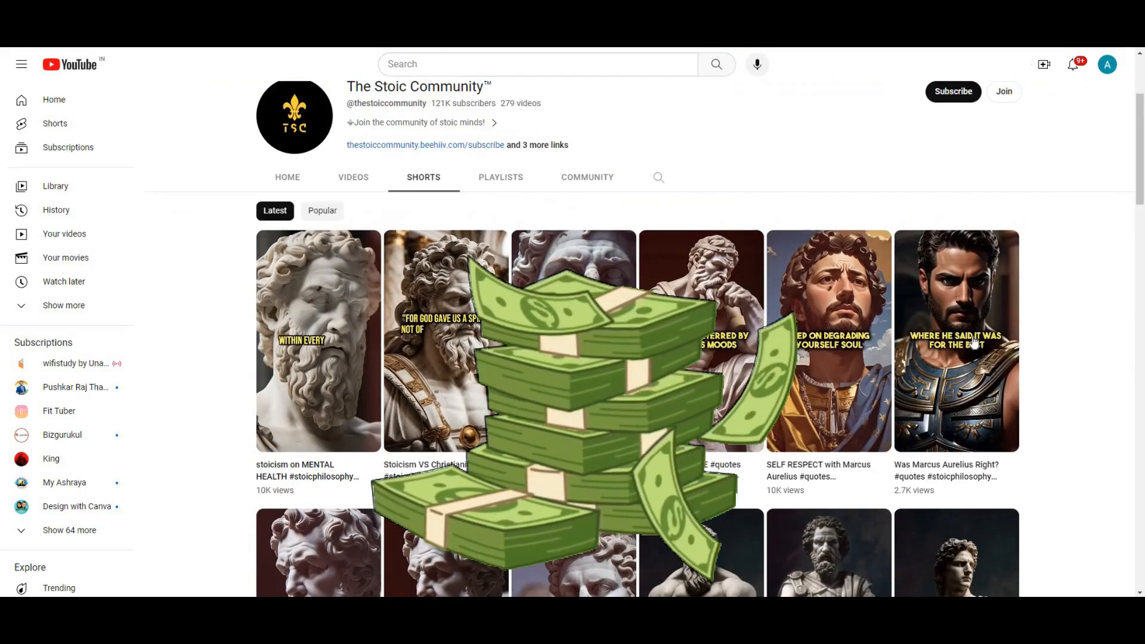
{"action": "scroll", "scroll_direction": "down", "scroll_amount": 3}
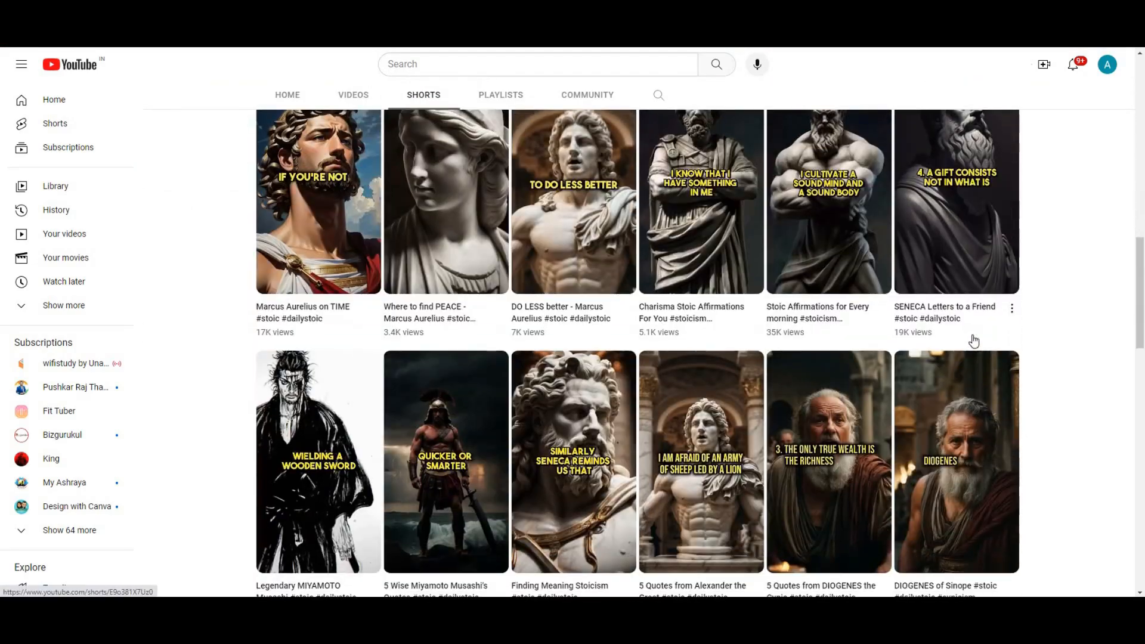
{"action": "scroll", "scroll_direction": "down", "scroll_amount": 3}
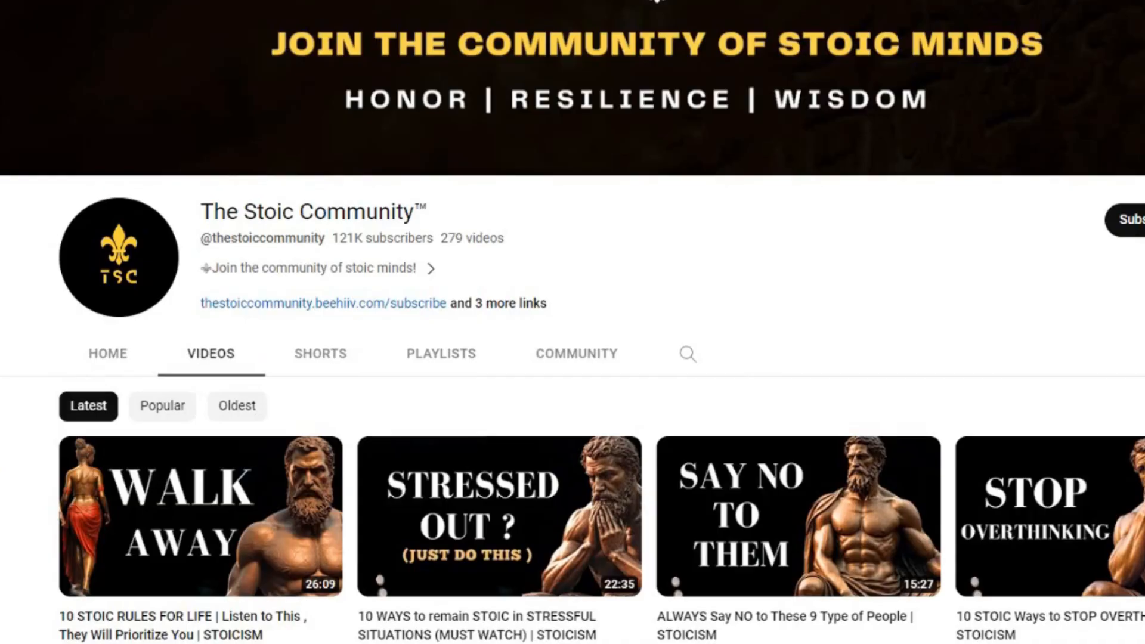
{"action": "scroll", "scroll_direction": "down", "scroll_amount": 3}
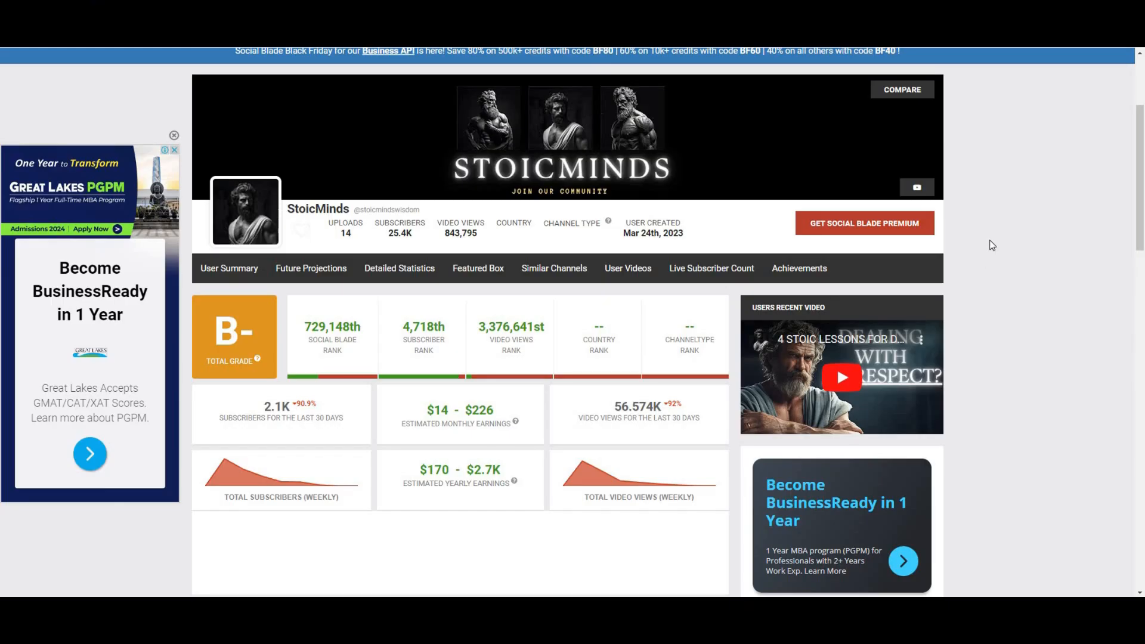
Scroll down the StoicMinds statistics page in Social Blade.
{"action": "scroll", "scroll_direction": "down", "scroll_amount": 3}
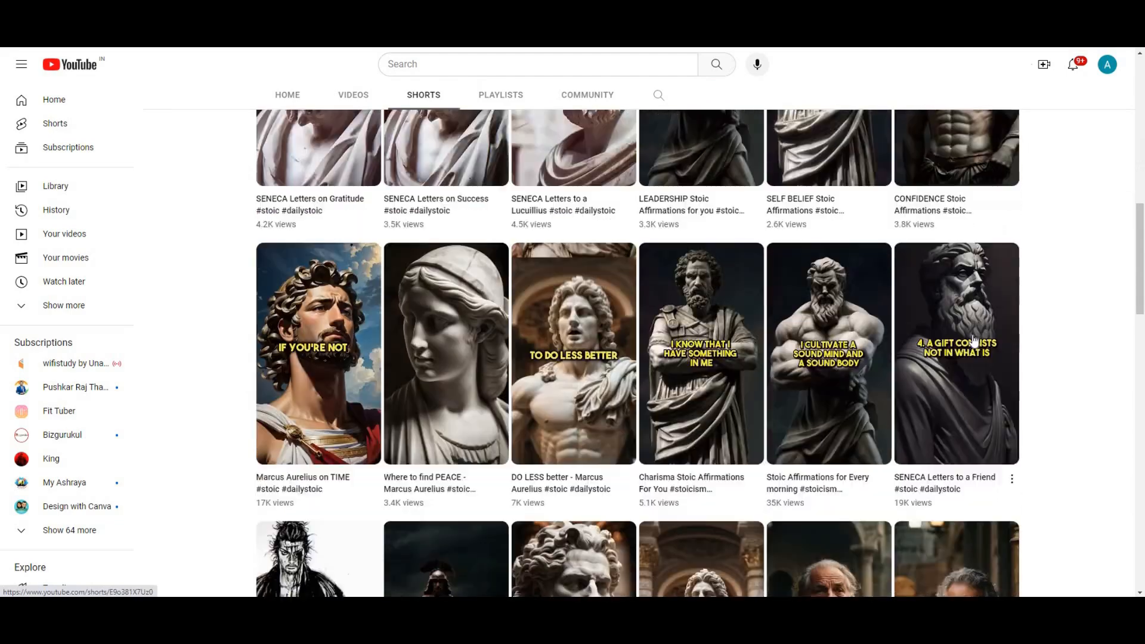
Switch from the Shorts tab to the Videos tab and browse the channel's long-form videos.
{"action": "scroll", "scroll_direction": "down", "scroll_amount": 3}
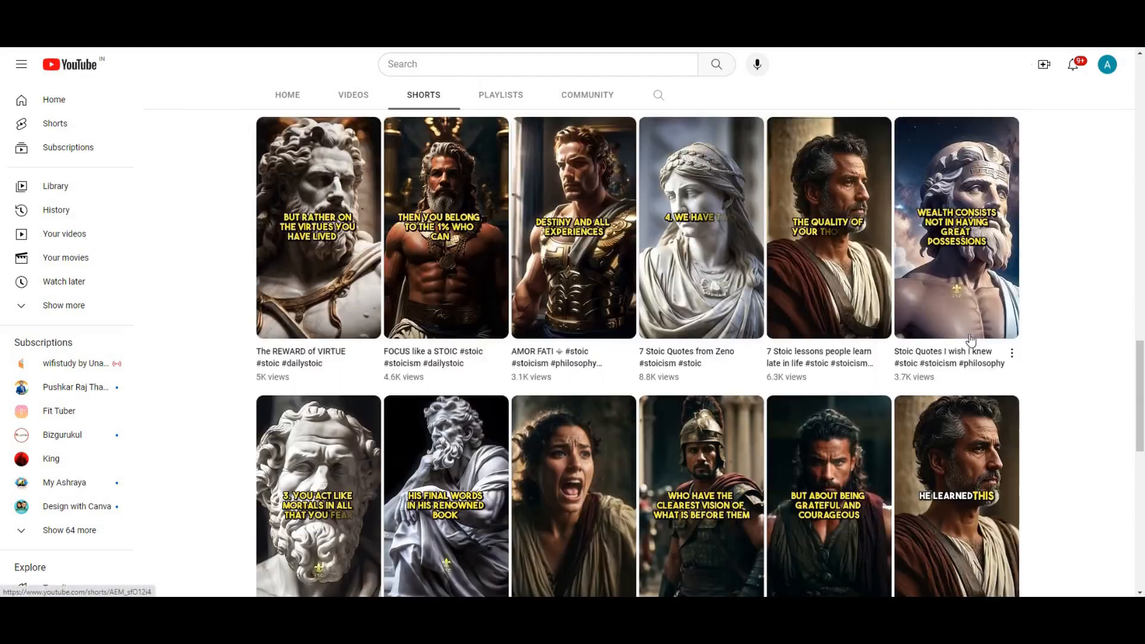
{"action": "left_click", "coordinate": [353, 95]}
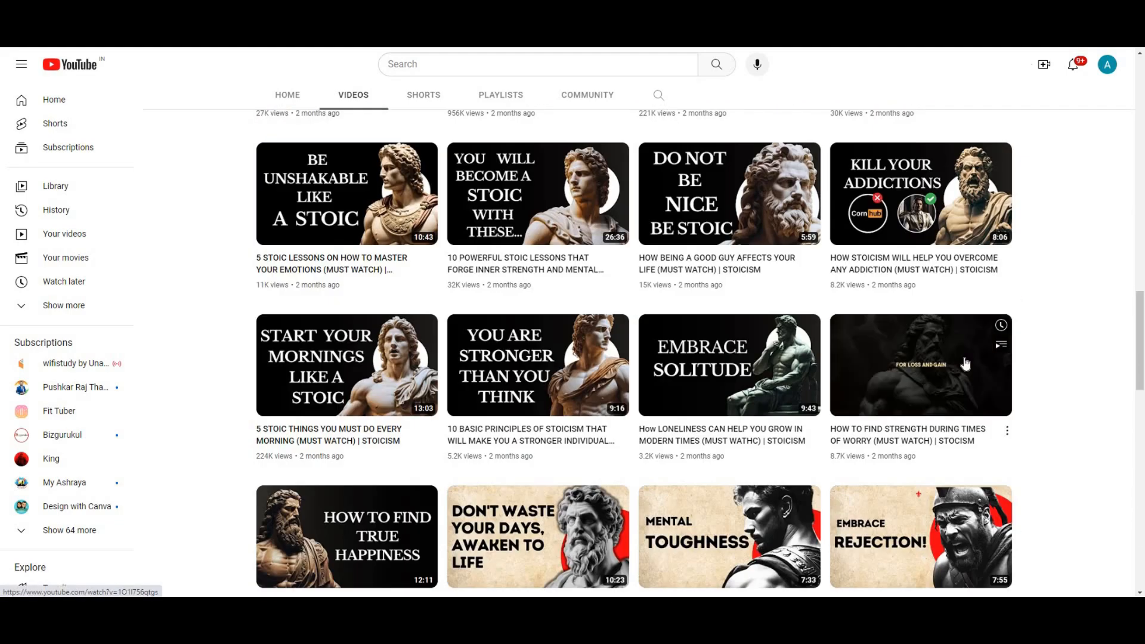
{"action": "scroll", "scroll_direction": "down", "scroll_amount": 3}
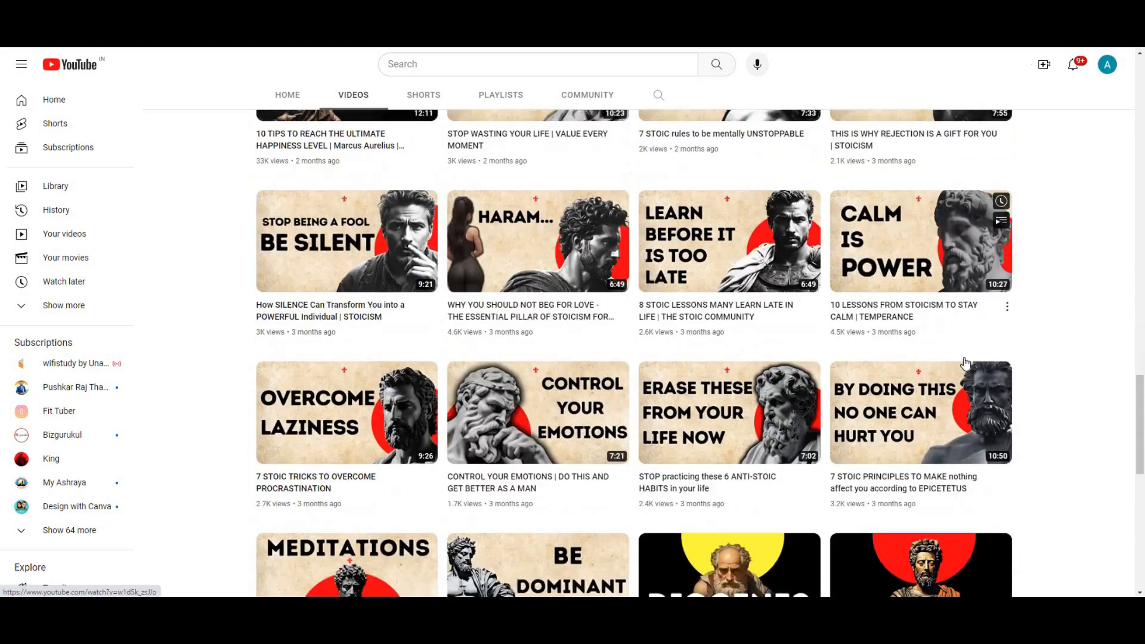
{"action": "scroll", "scroll_direction": "down", "scroll_amount": 3}
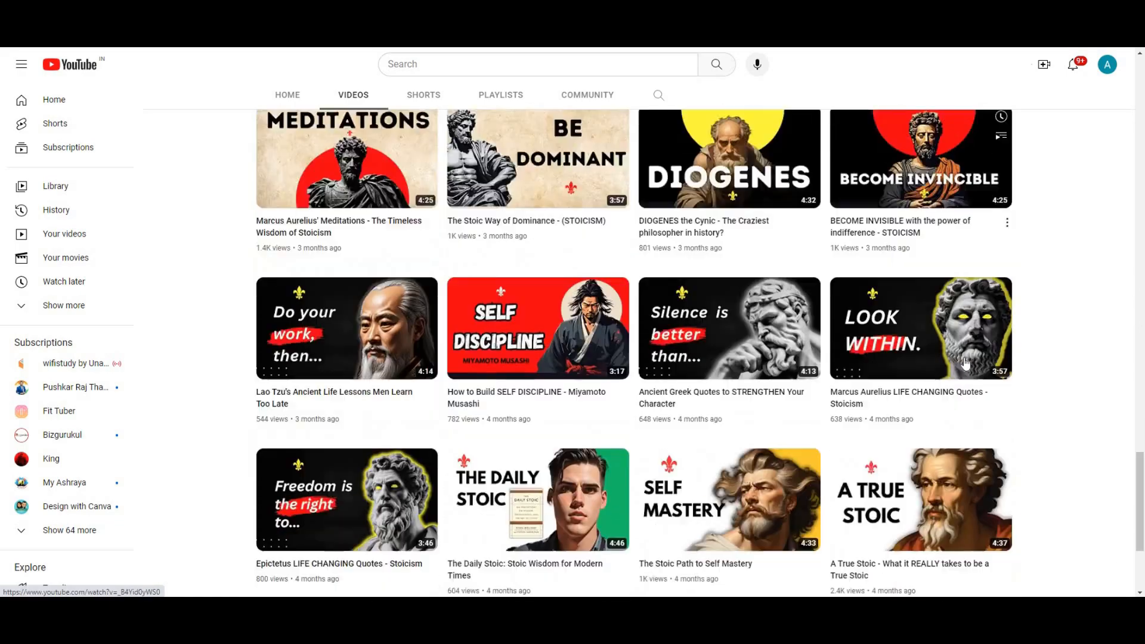
{"action": "scroll", "scroll_direction": "down", "scroll_amount": 3}
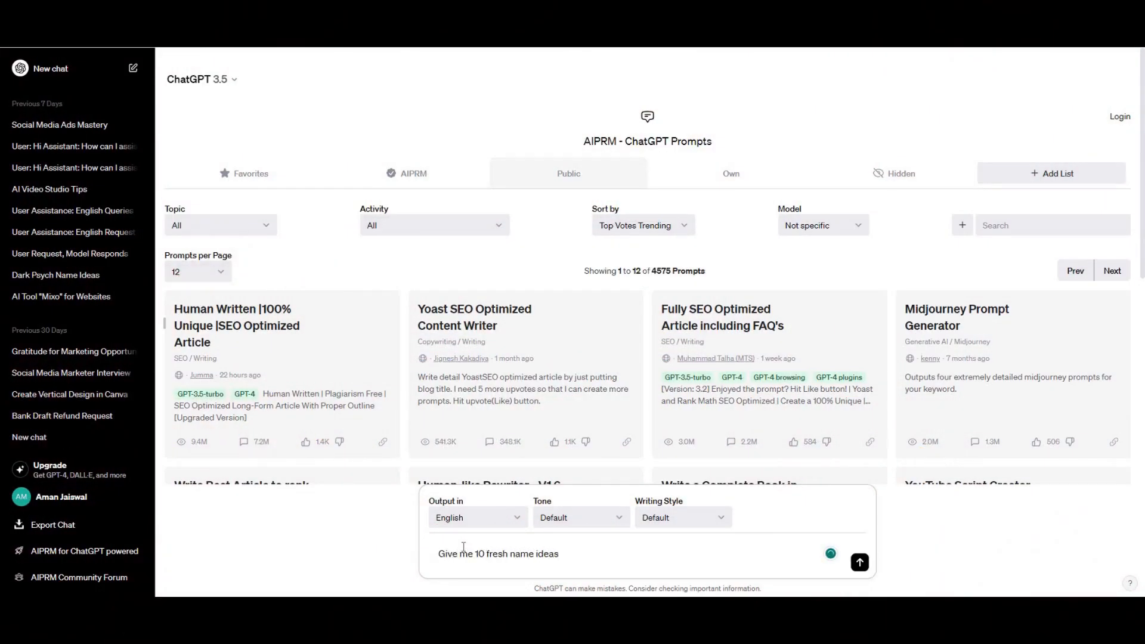
Ask ChatGPT for 10 name ideas for a new YouTube channel about Stoicism.
{"action": "type", "text": "for my new youtube channel abo"}
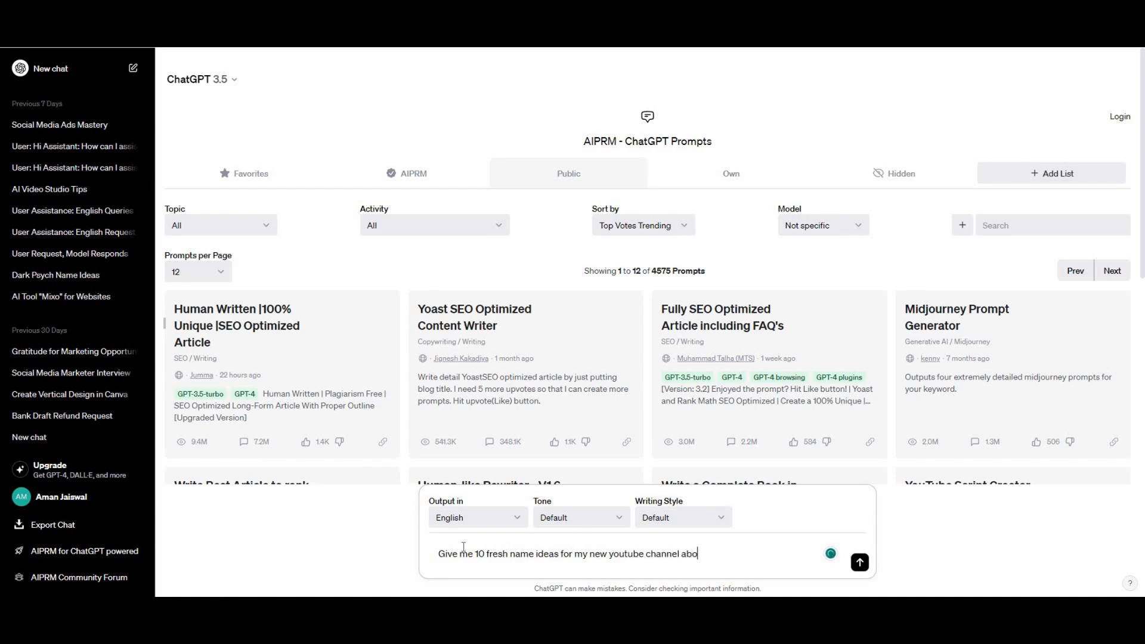
{"action": "left_click", "coordinate": [859, 561]}
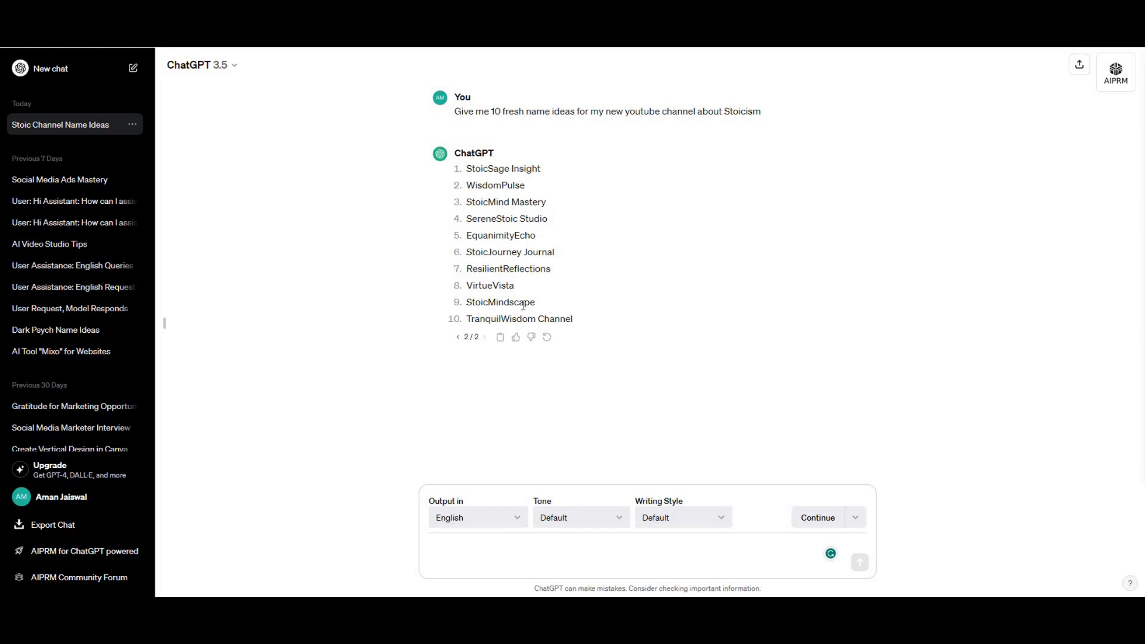
Draft a request for a short YouTube channel description based on motivation.
{"action": "type", "text": "Give me a sh"}
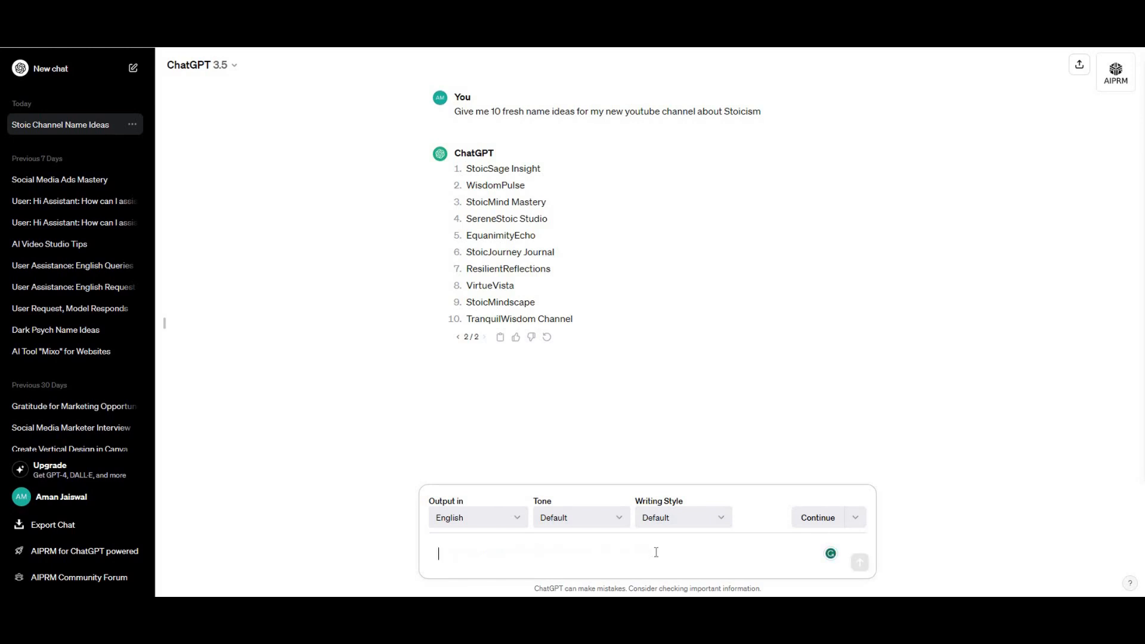
{"action": "type", "text": "Give me a short youtube description for my youtube channel that is b"}
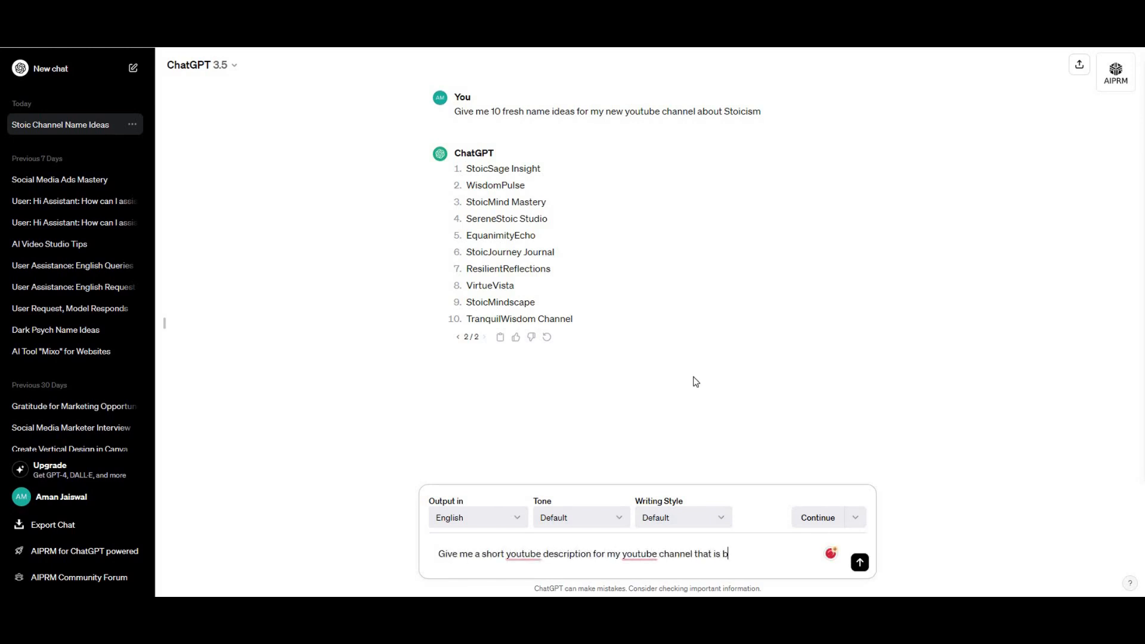
{"action": "type", "text": "ased on motivatio"}
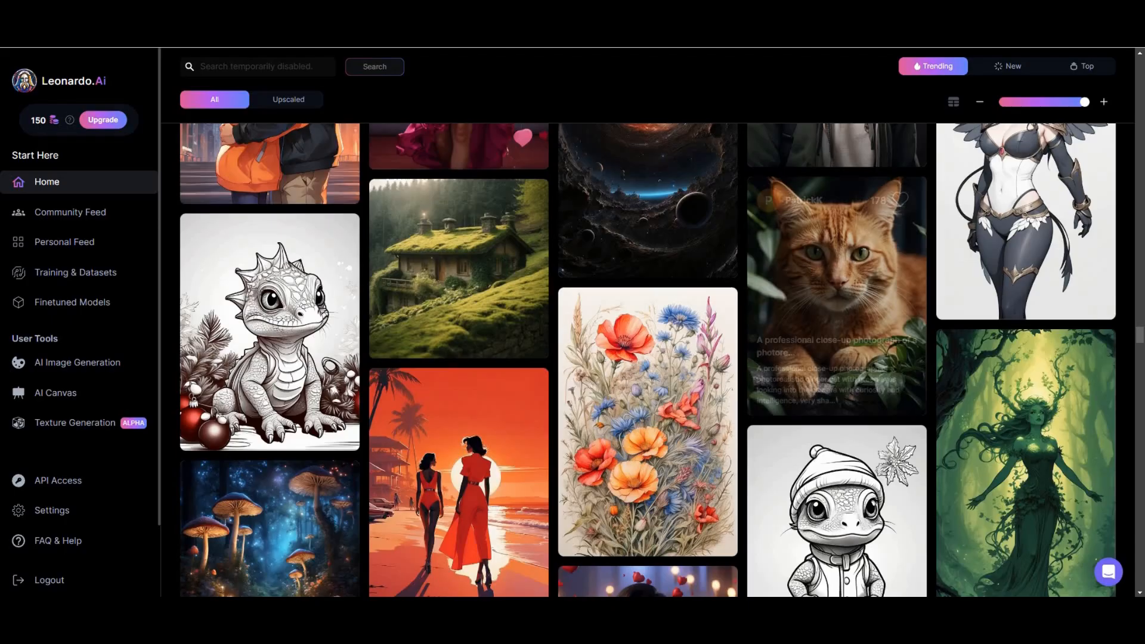
Browse the Leonardo.Ai community feed and open the dark Stoic statue image's details.
{"action": "scroll", "scroll_direction": "down", "scroll_amount": 3}
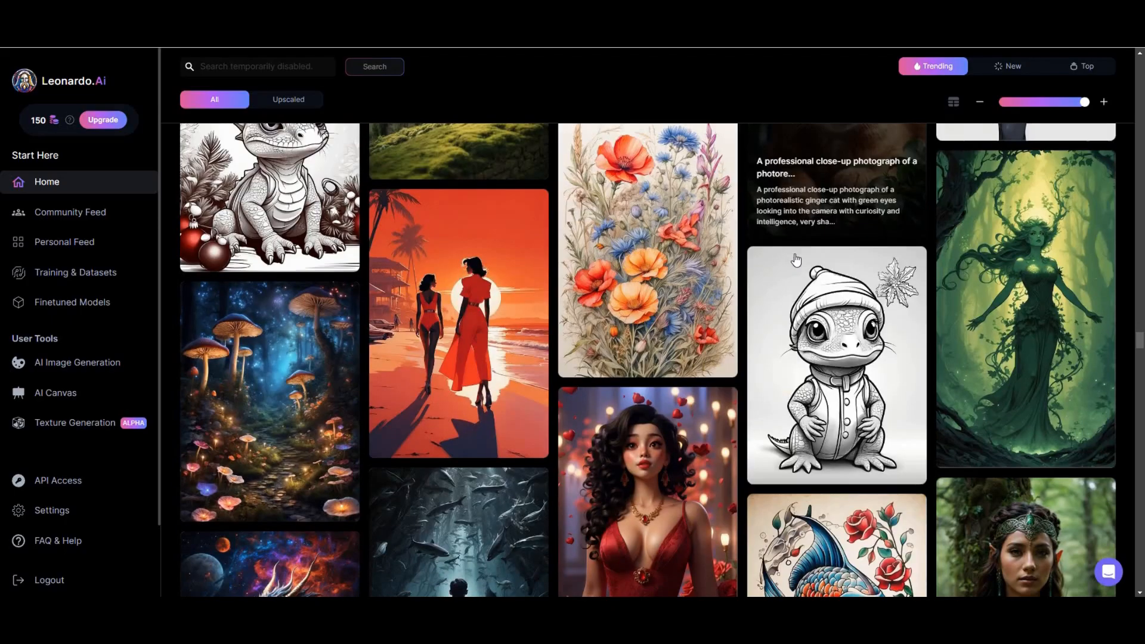
{"action": "scroll", "scroll_direction": "down", "scroll_amount": 3}
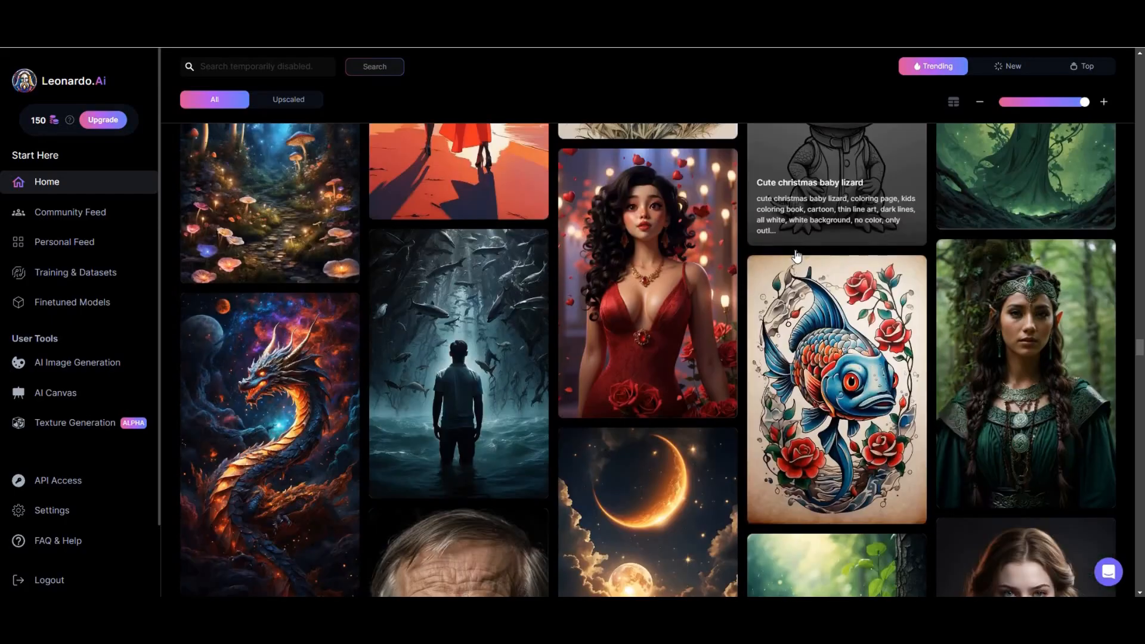
{"action": "scroll", "scroll_direction": "down", "scroll_amount": 3}
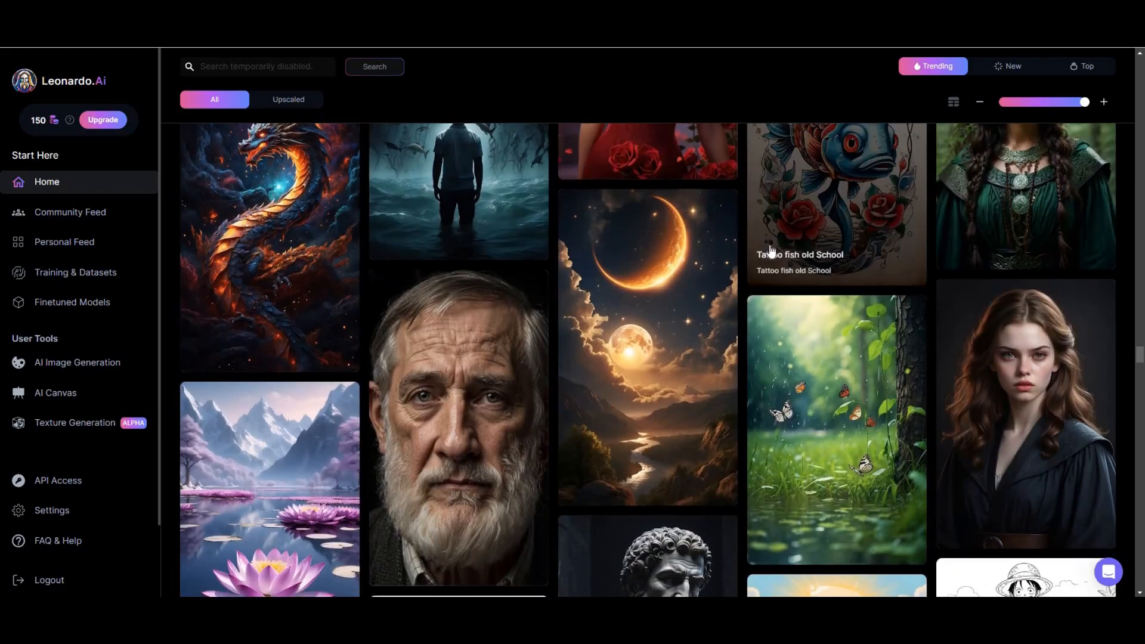
{"action": "scroll", "scroll_direction": "down", "scroll_amount": 3}
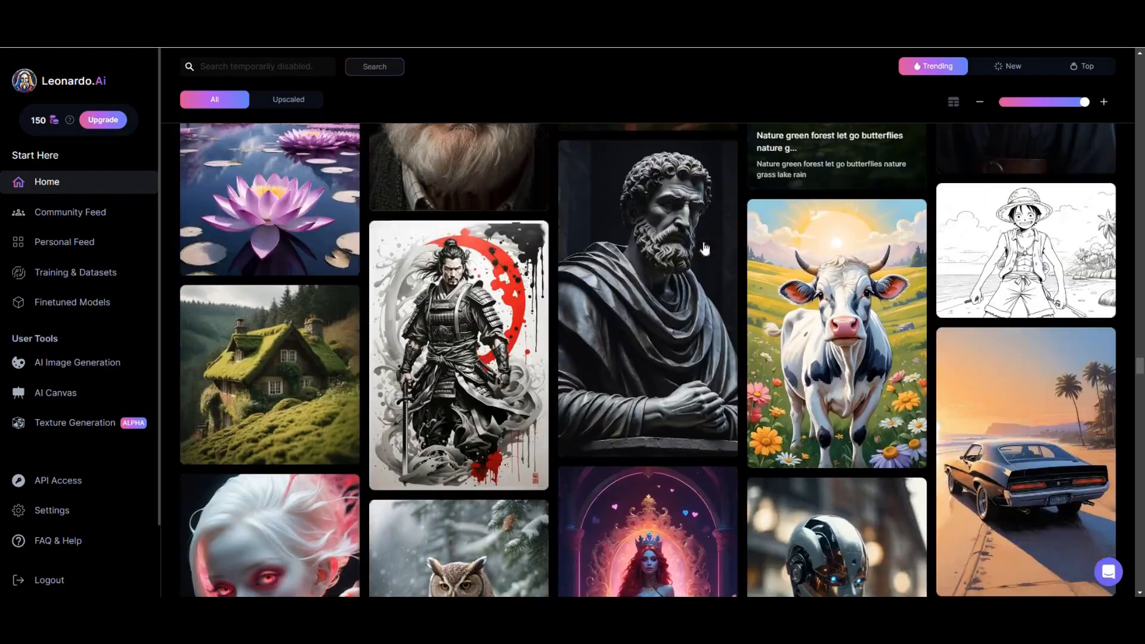
{"action": "scroll", "scroll_direction": "down", "scroll_amount": 3}
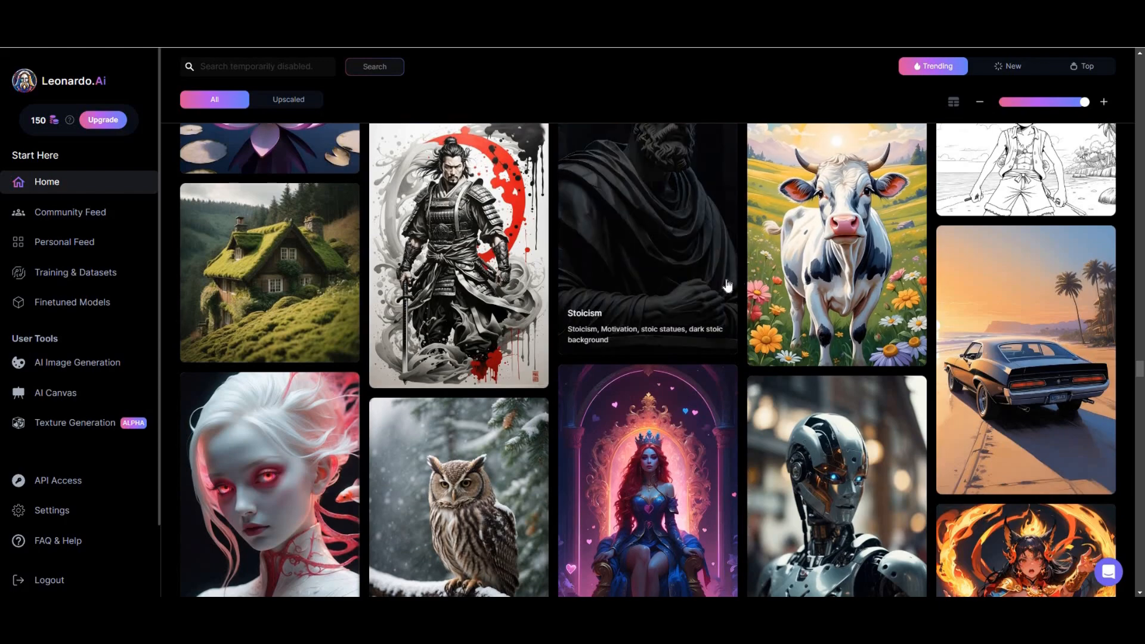
{"action": "scroll", "scroll_direction": "down", "scroll_amount": 3}
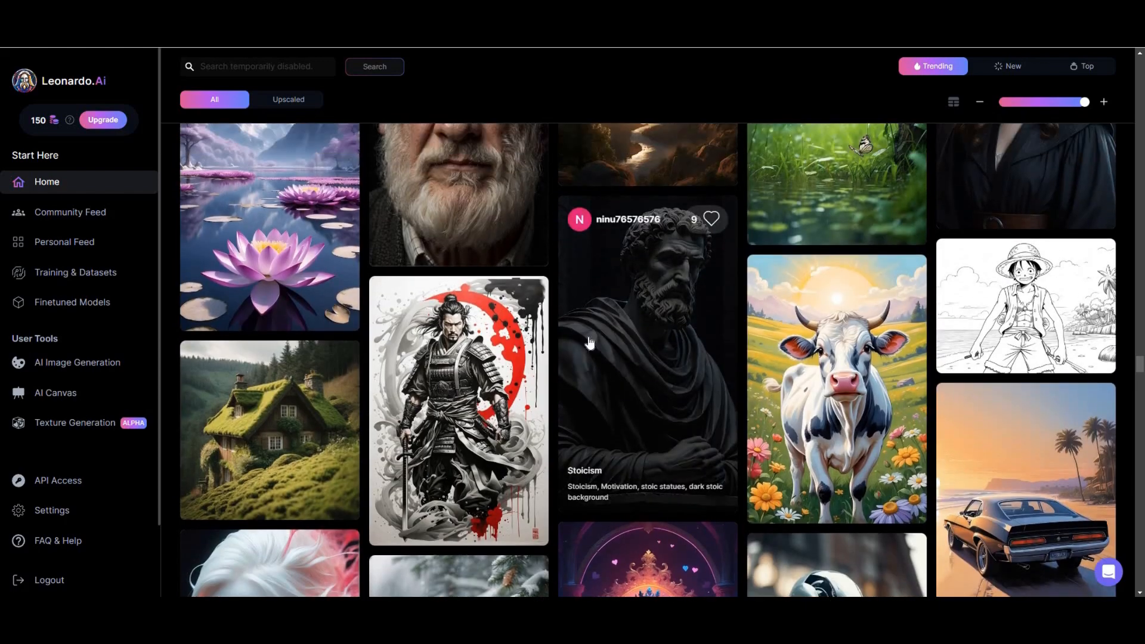
{"action": "scroll", "scroll_direction": "down", "scroll_amount": 3}
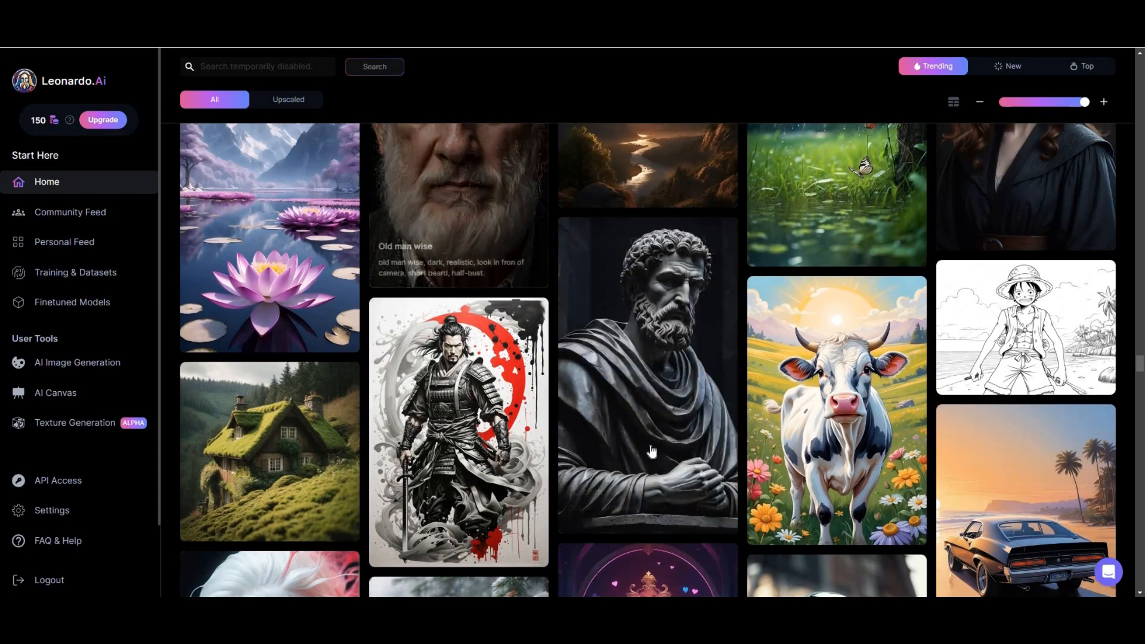
{"action": "left_click", "coordinate": [646, 372]}
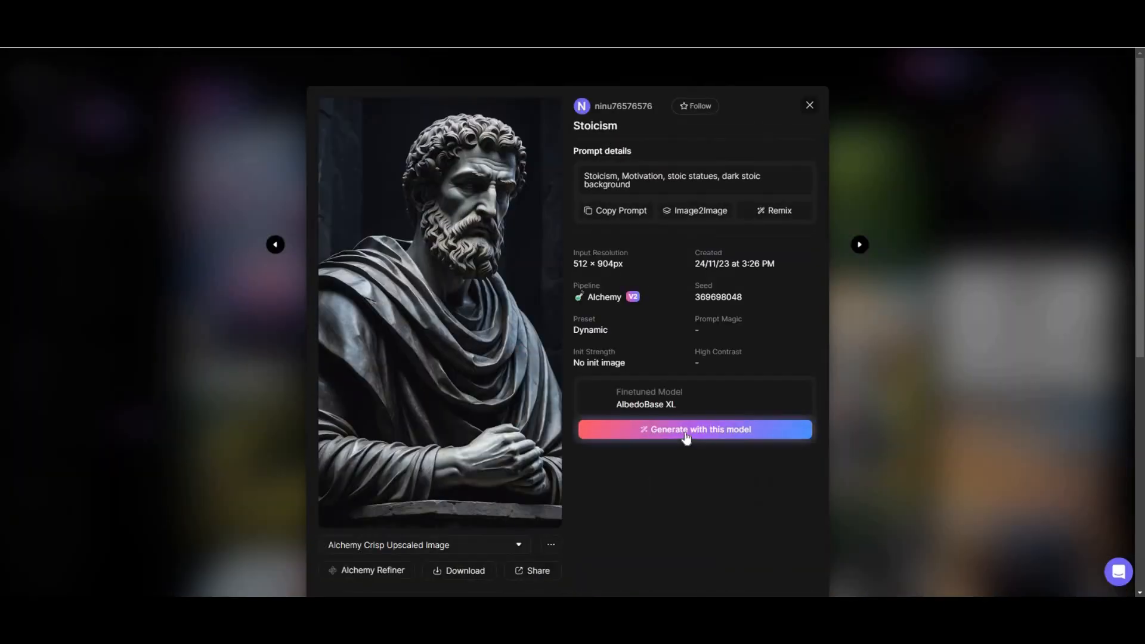
Generate batches of Stoic statue images with AlbedoBase XL, circular logo then matte white background.
{"action": "left_click", "coordinate": [694, 429]}
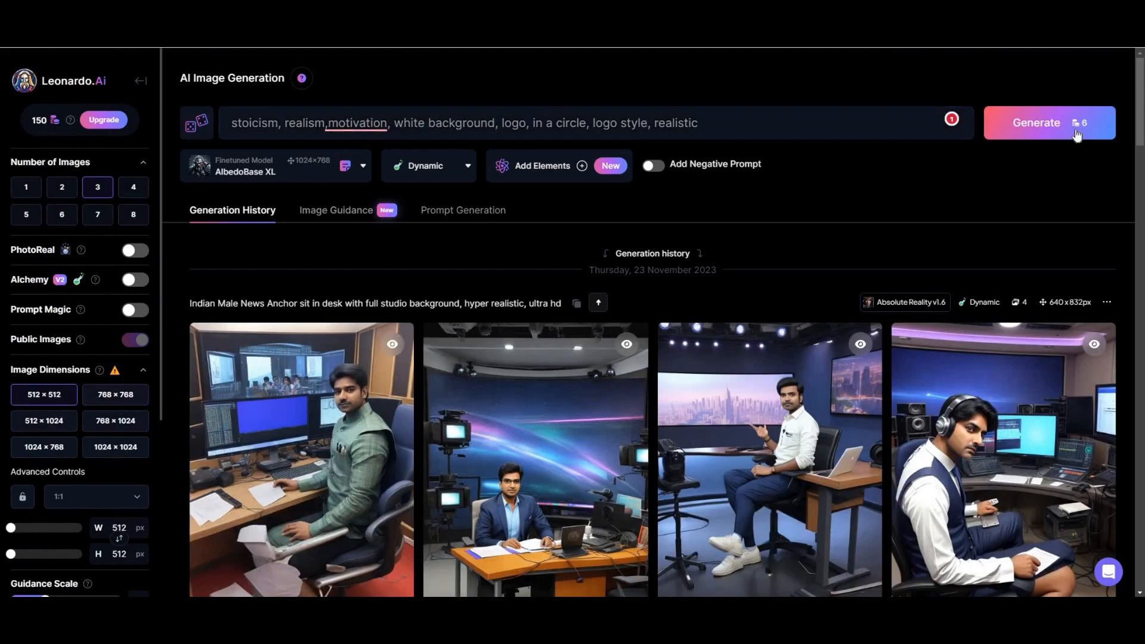
{"action": "left_click", "coordinate": [1036, 122]}
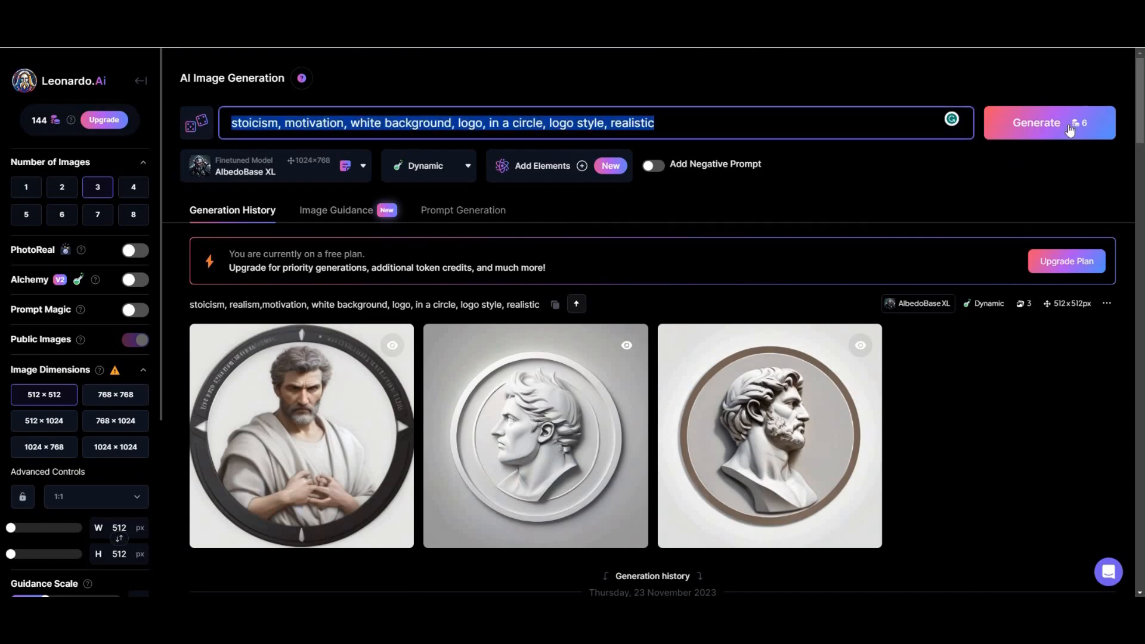
{"action": "left_click", "coordinate": [1049, 123]}
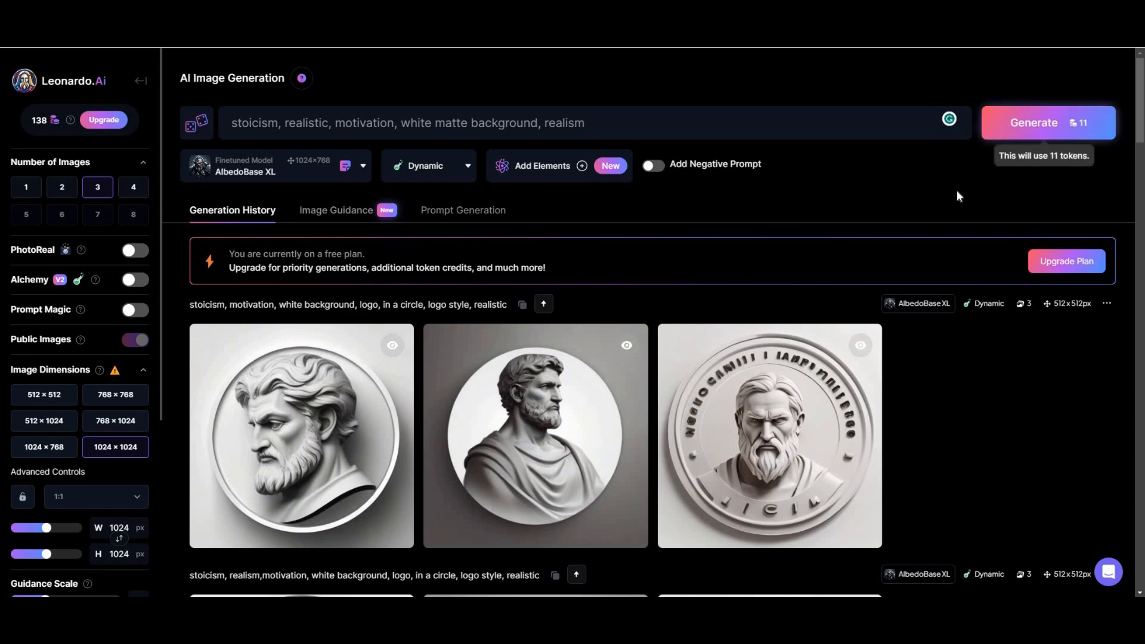
{"action": "left_click", "coordinate": [1047, 122]}
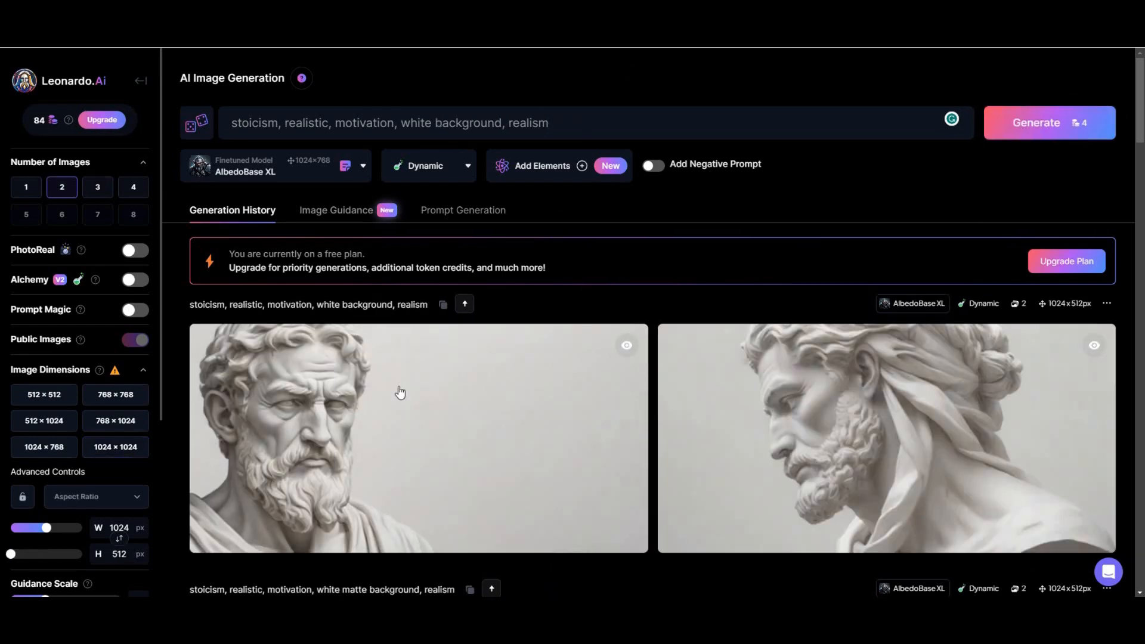
{"action": "mouse_move", "coordinate": [400, 393]}
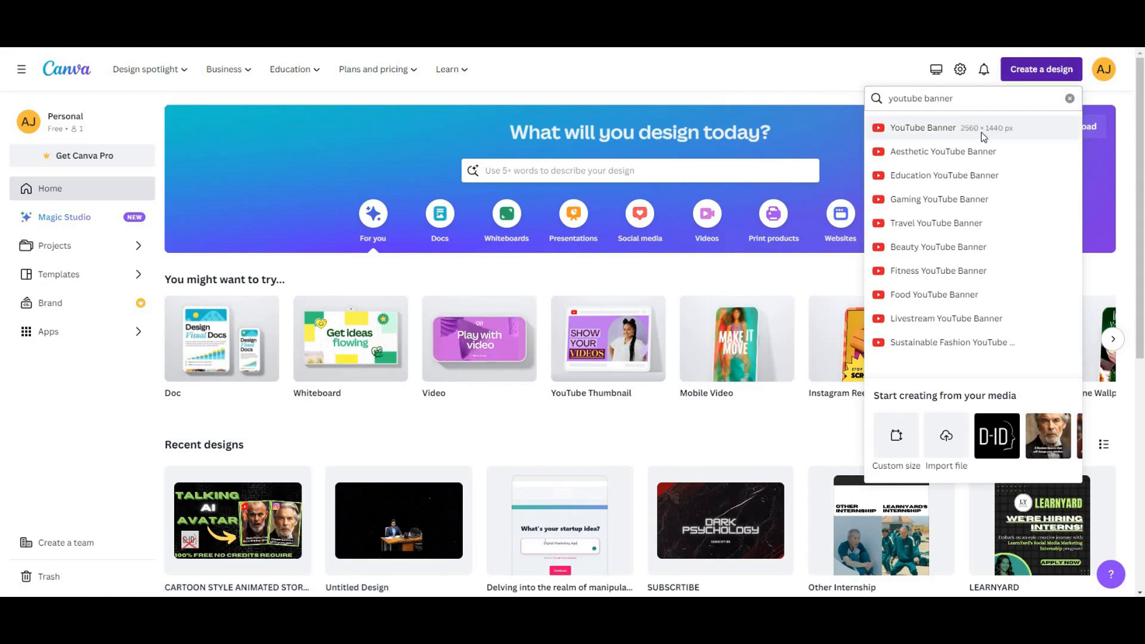
Start a YouTube Banner design and add the uploaded Stoic statue image from Uploads.
{"action": "left_click", "coordinate": [922, 128]}
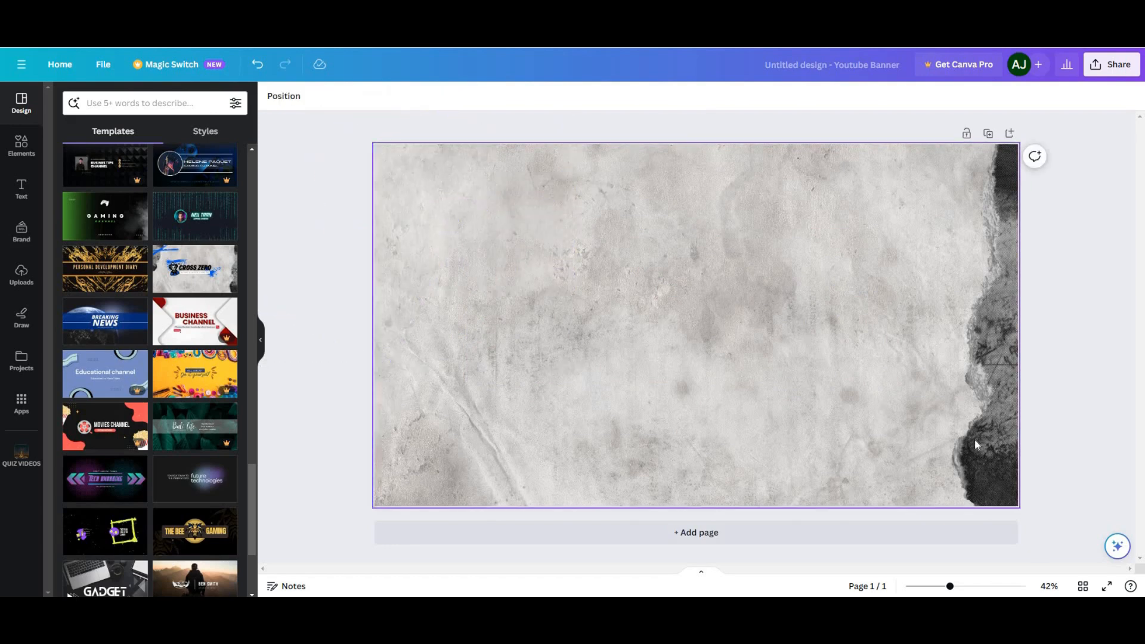
{"action": "left_click", "coordinate": [694, 321]}
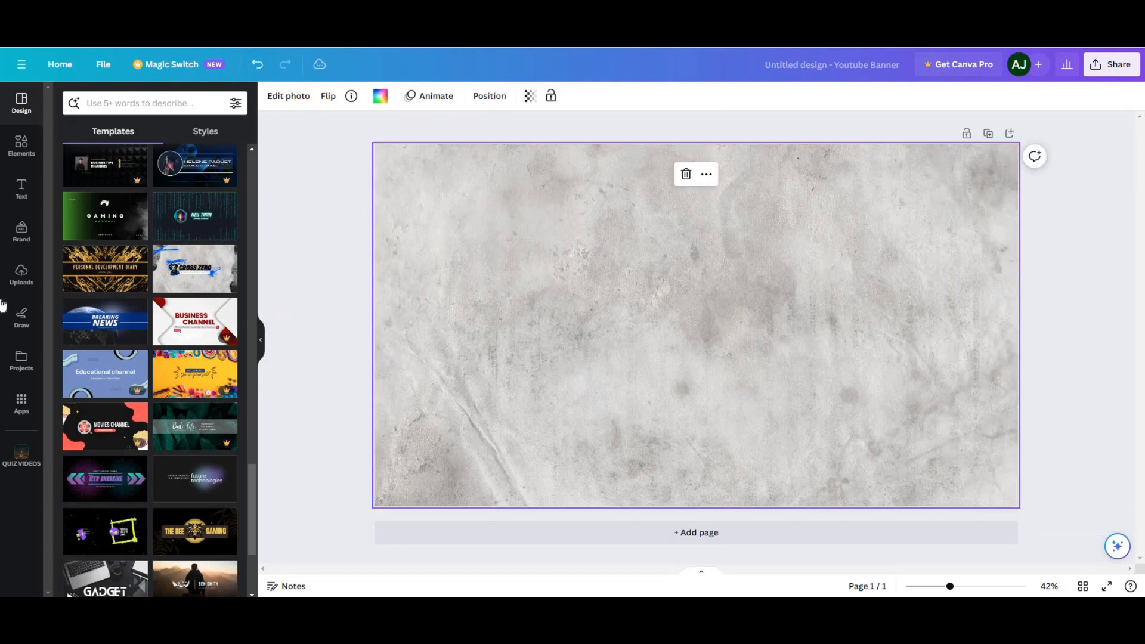
{"action": "left_click", "coordinate": [22, 275]}
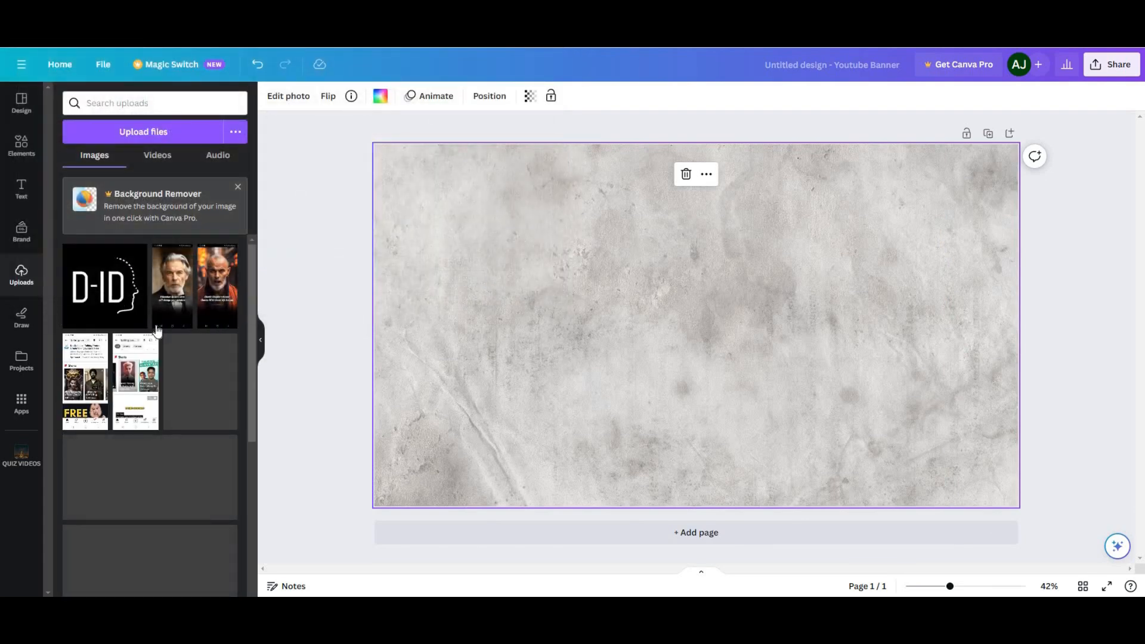
{"action": "scroll", "scroll_direction": "down", "scroll_amount": 3}
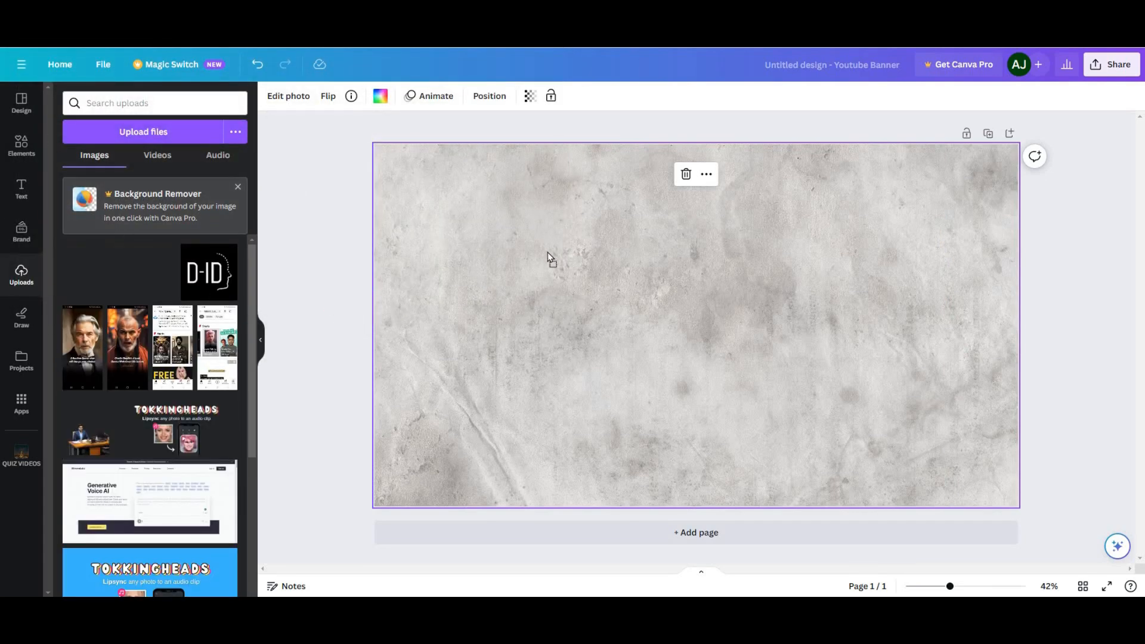
{"action": "left_click", "coordinate": [118, 272]}
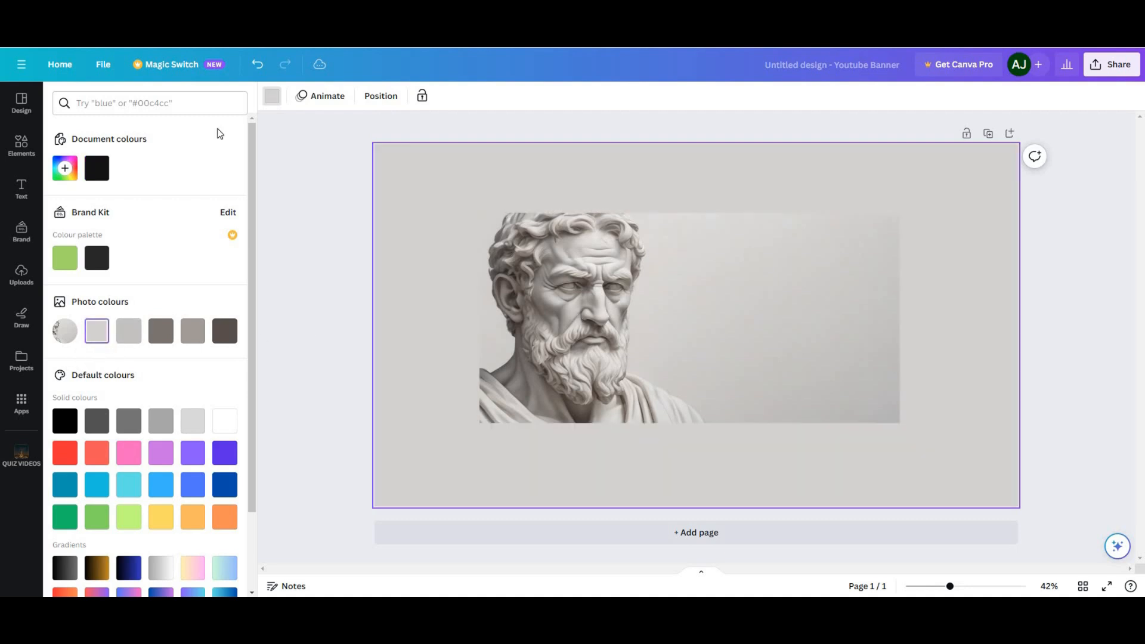
Add the heading 'Illuminating wisdom of Stoic philosophy.' and download the banner.
{"action": "left_click", "coordinate": [21, 276]}
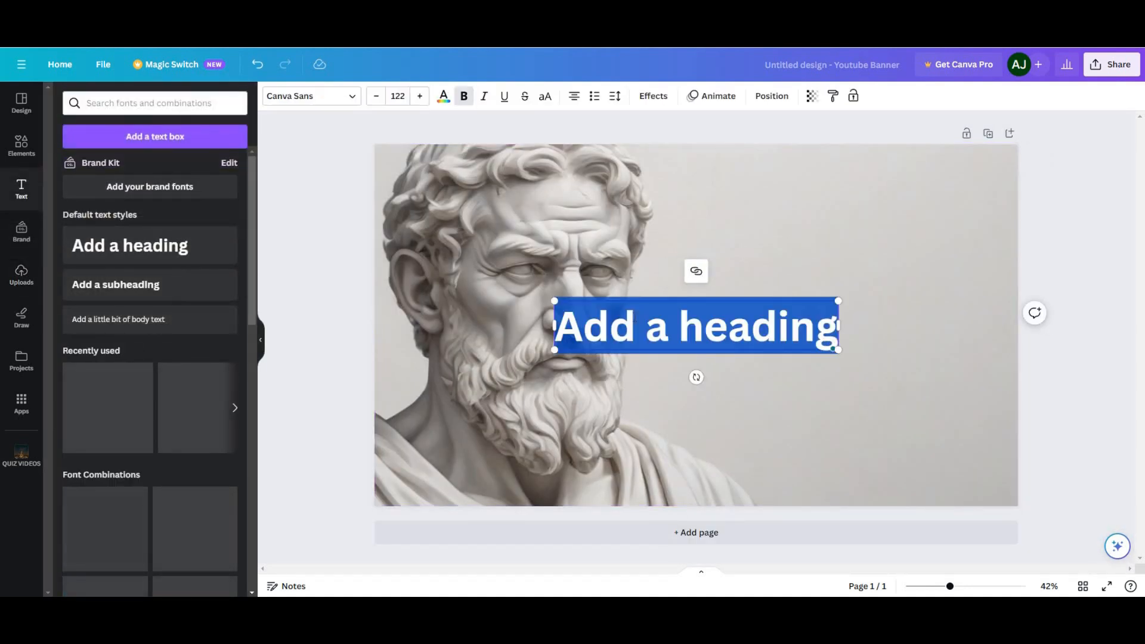
{"action": "type", "text": "illuminating wisdom of Stoic philosophy."}
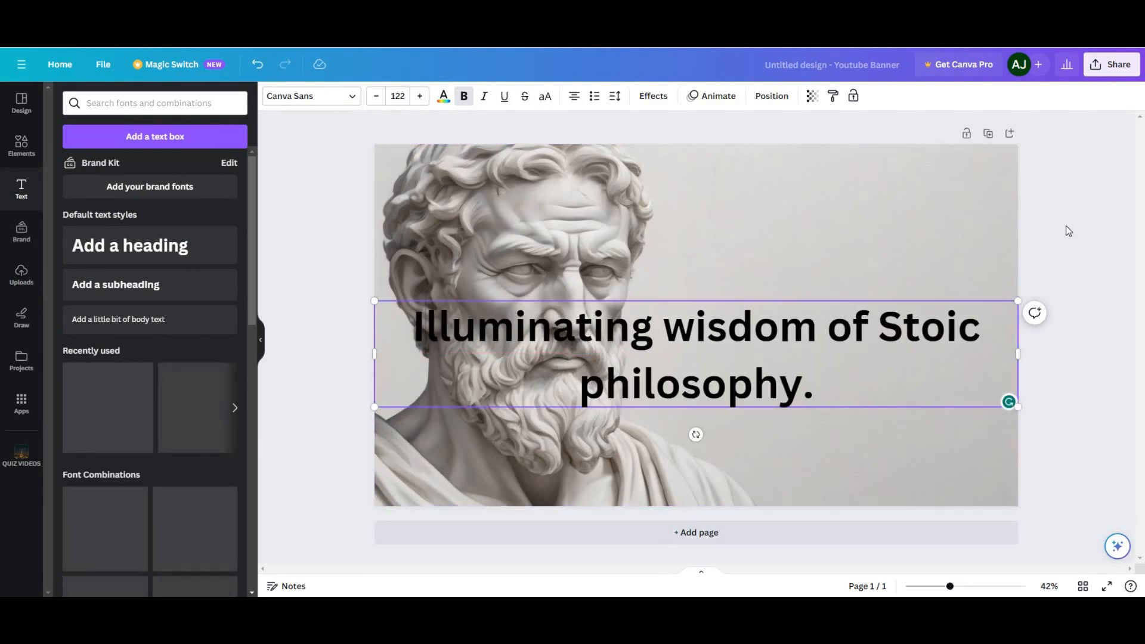
{"action": "left_click", "coordinate": [1110, 65]}
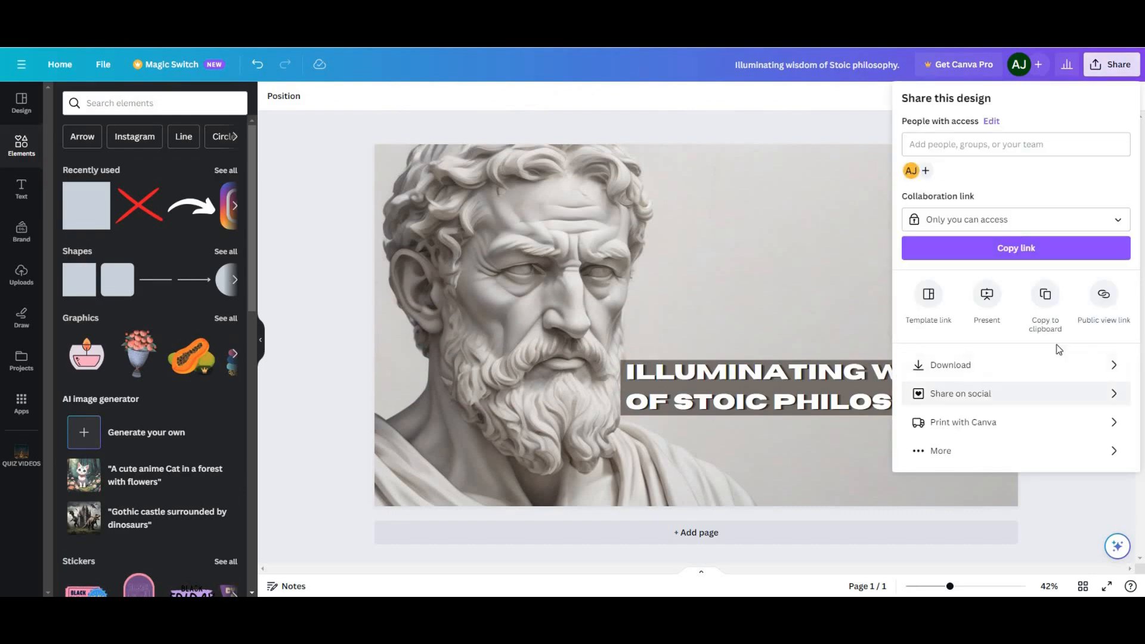
{"action": "left_click", "coordinate": [951, 365]}
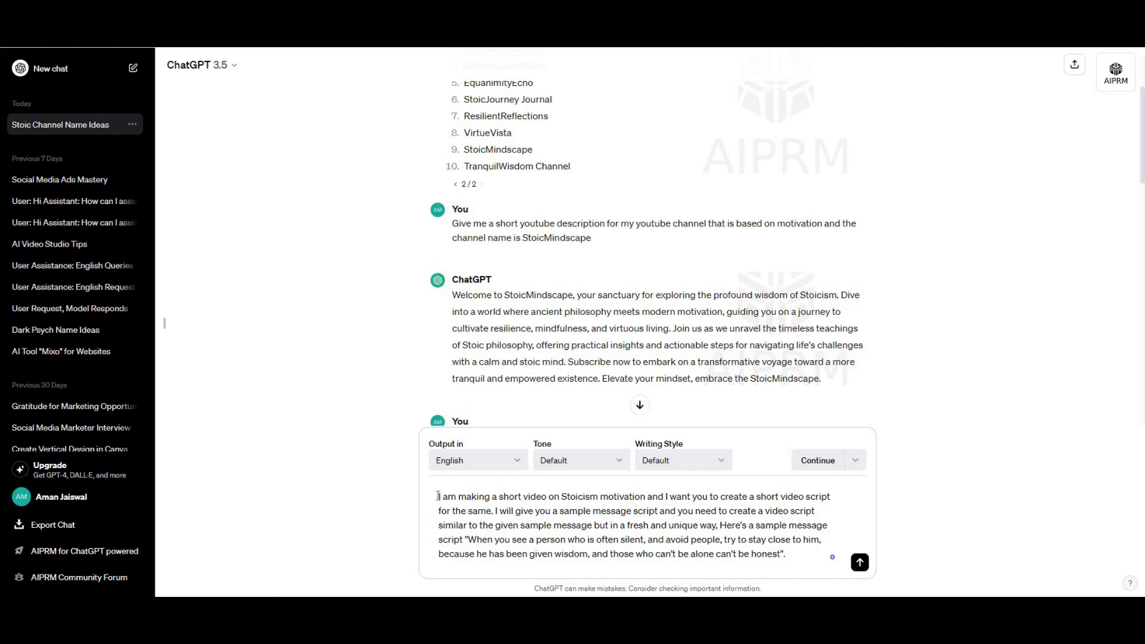
Select the generated Stoicism short-video script and copy it.
{"action": "left_click_drag", "start_coordinate": [437, 497], "coordinate": [688, 539]}
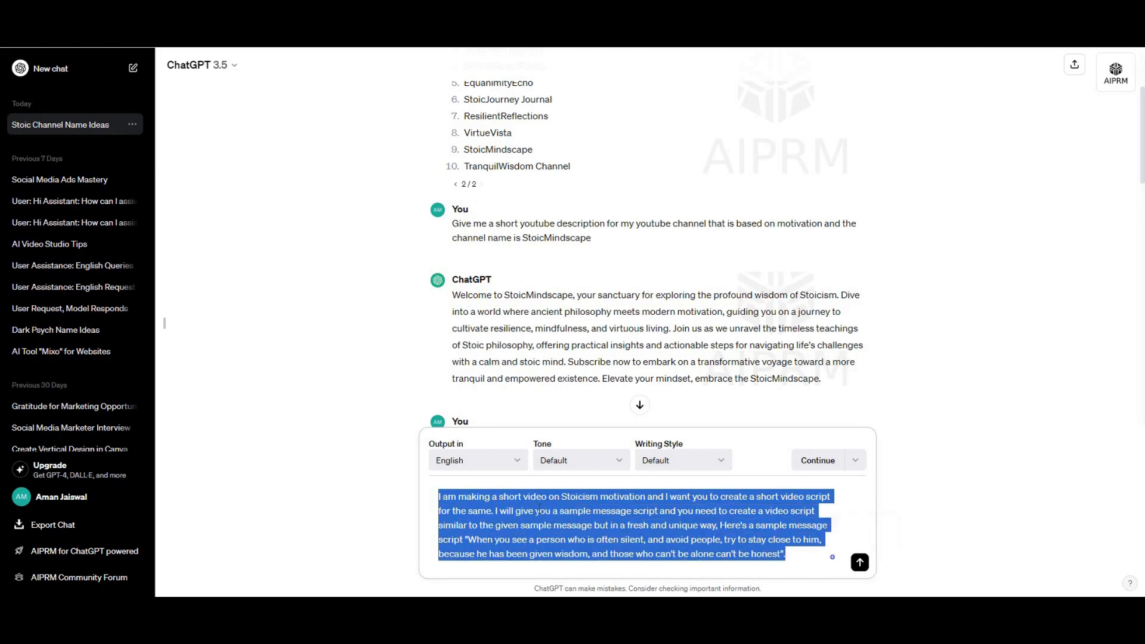
{"action": "mouse_move", "coordinate": [876, 326]}
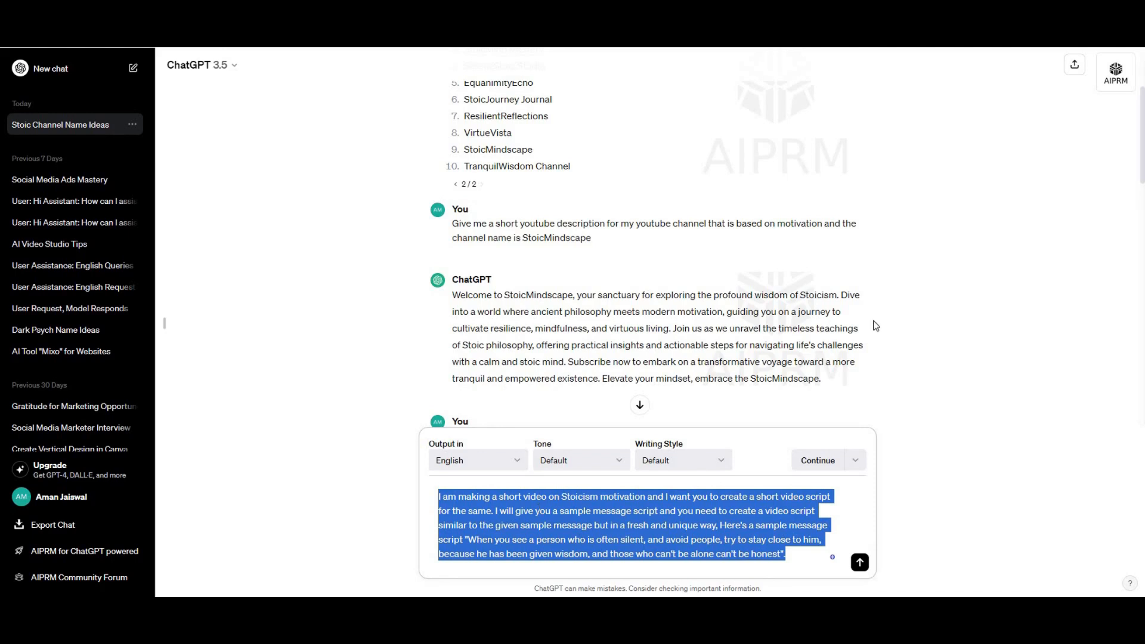
{"action": "scroll", "scroll_direction": "down", "scroll_amount": 3}
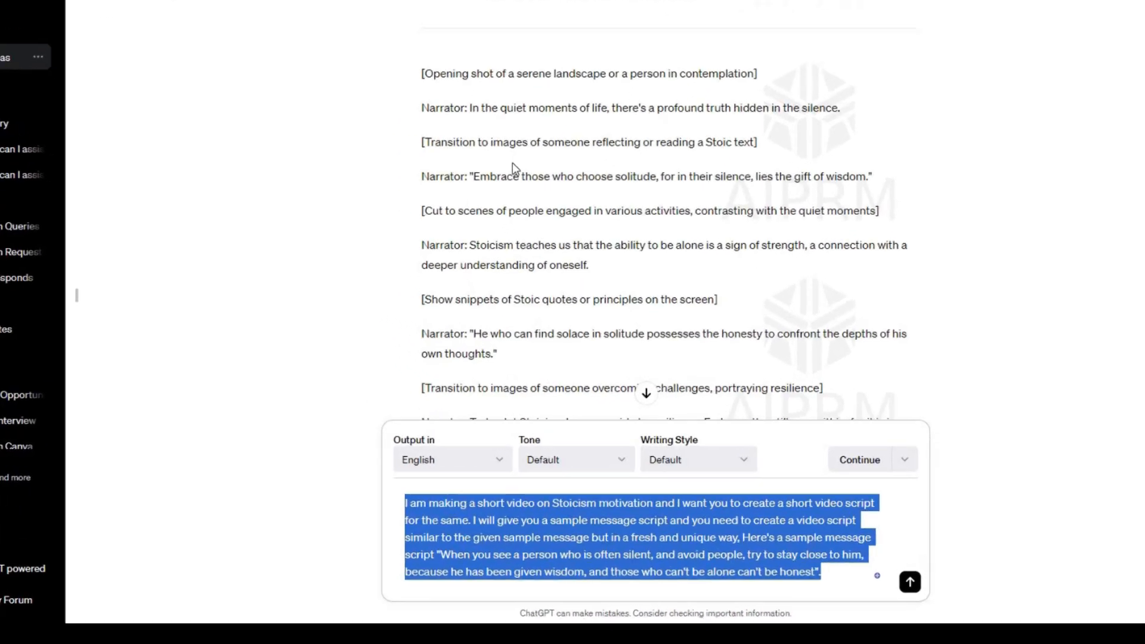
{"action": "scroll", "scroll_direction": "down", "scroll_amount": 3}
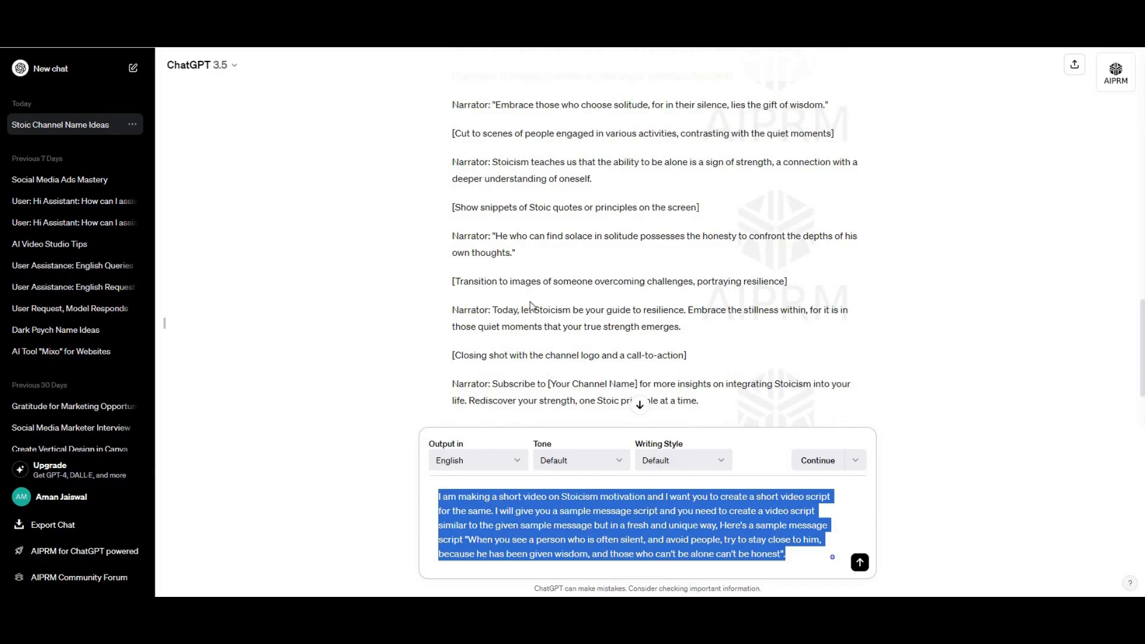
{"action": "mouse_move", "coordinate": [431, 179]}
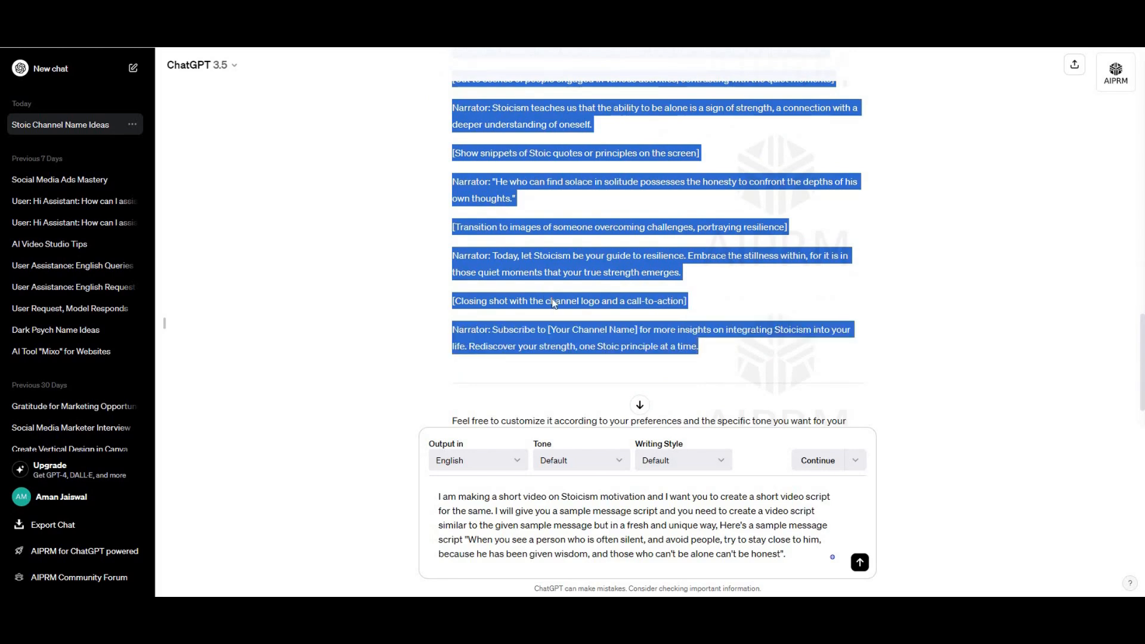
{"action": "right_click", "coordinate": [553, 303]}
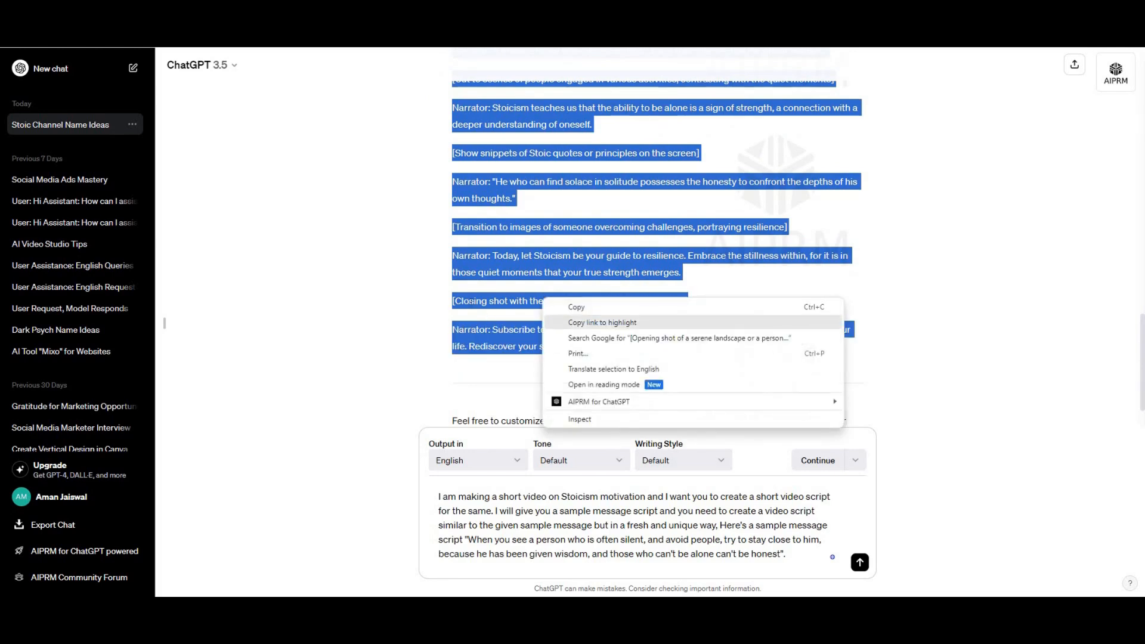
{"action": "left_click", "coordinate": [951, 369]}
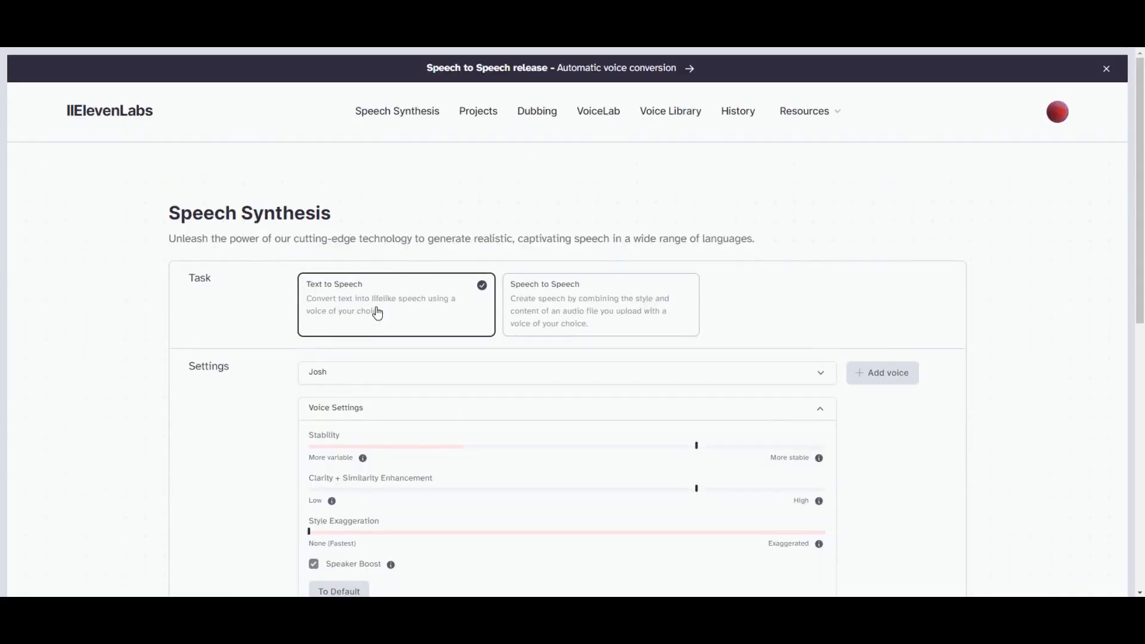
{"action": "mouse_move", "coordinate": [606, 317]}
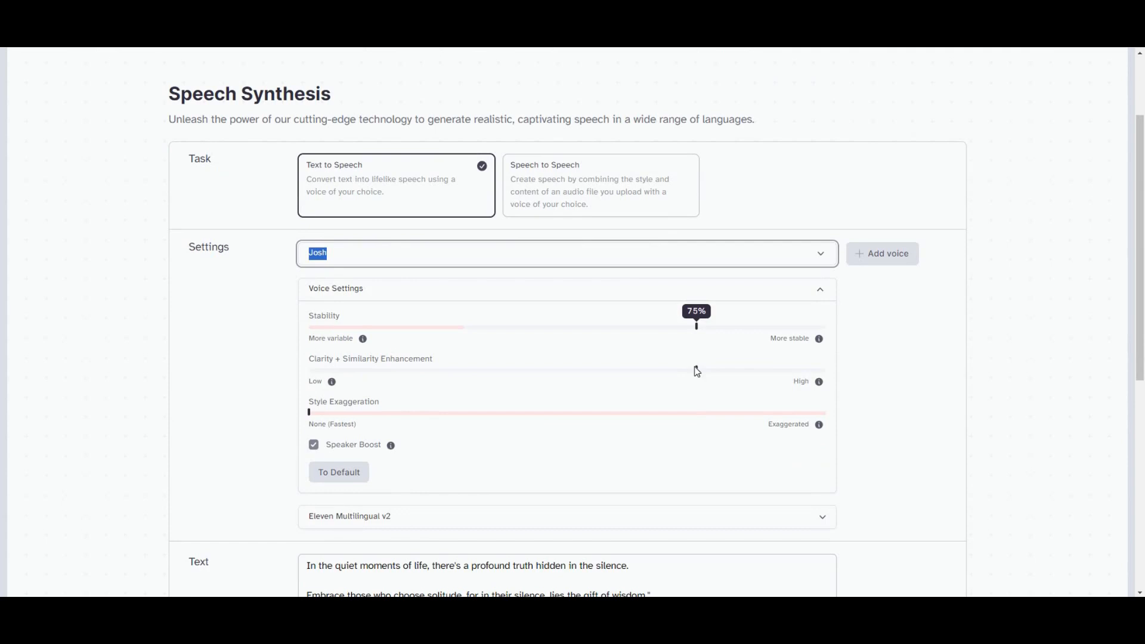
{"action": "mouse_move", "coordinate": [894, 376]}
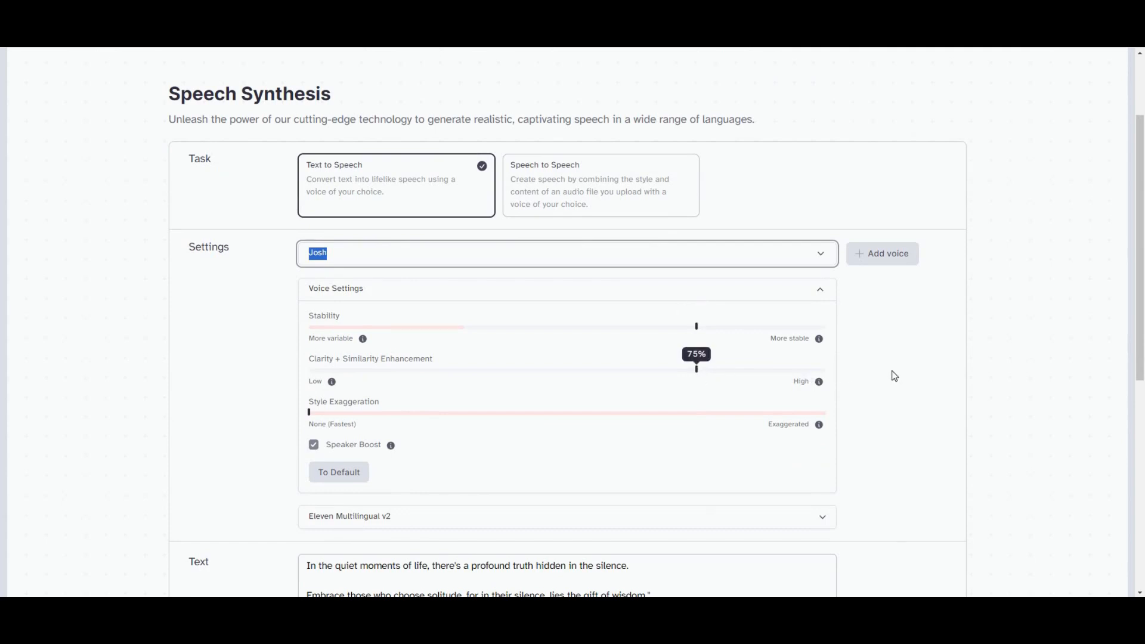
Scroll the ElevenLabs text-to-speech form with the Josh voice and pasted script.
{"action": "scroll", "scroll_direction": "down", "scroll_amount": 3}
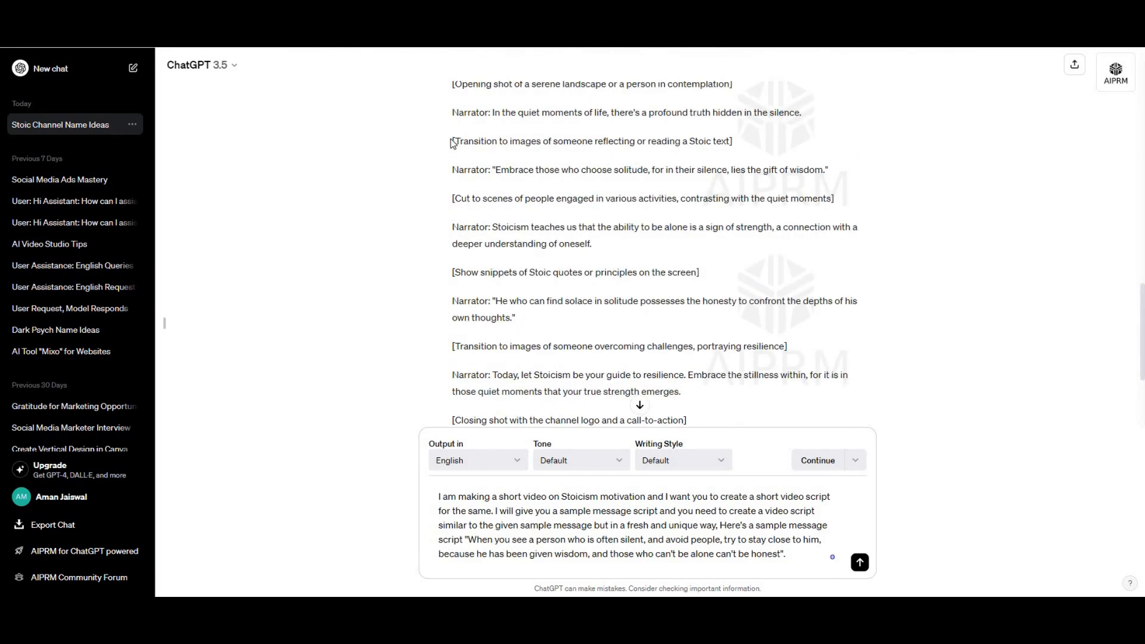
Select the script from the opening shot line through the five narrator lines and copy it.
{"action": "left_click_drag", "start_coordinate": [452, 143], "coordinate": [460, 172]}
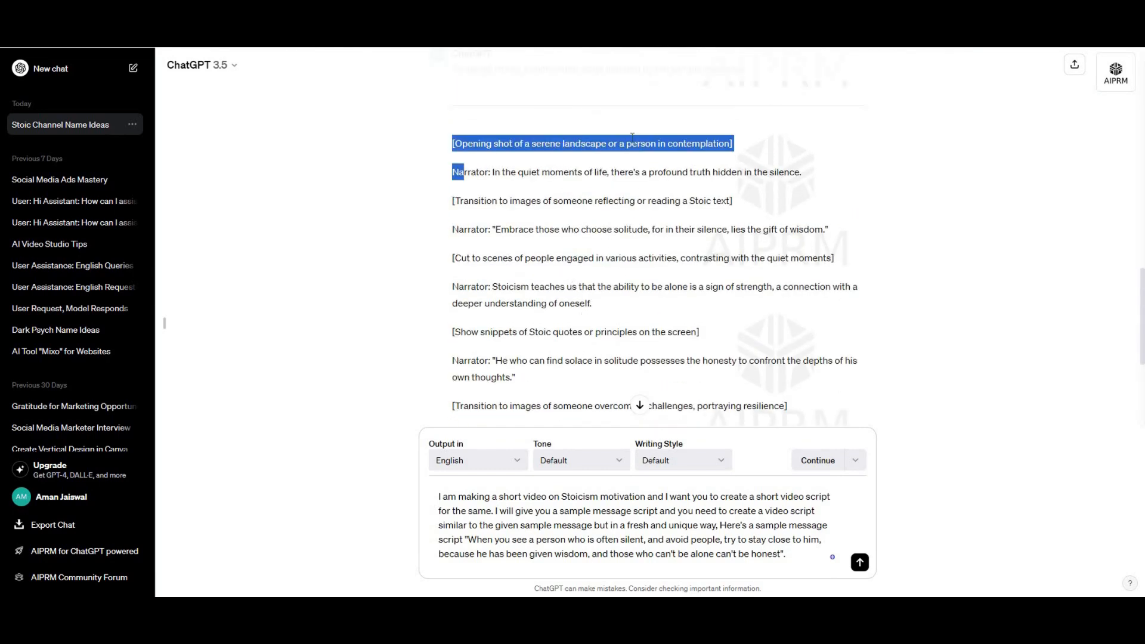
{"action": "left_click_drag", "start_coordinate": [453, 143], "coordinate": [584, 332]}
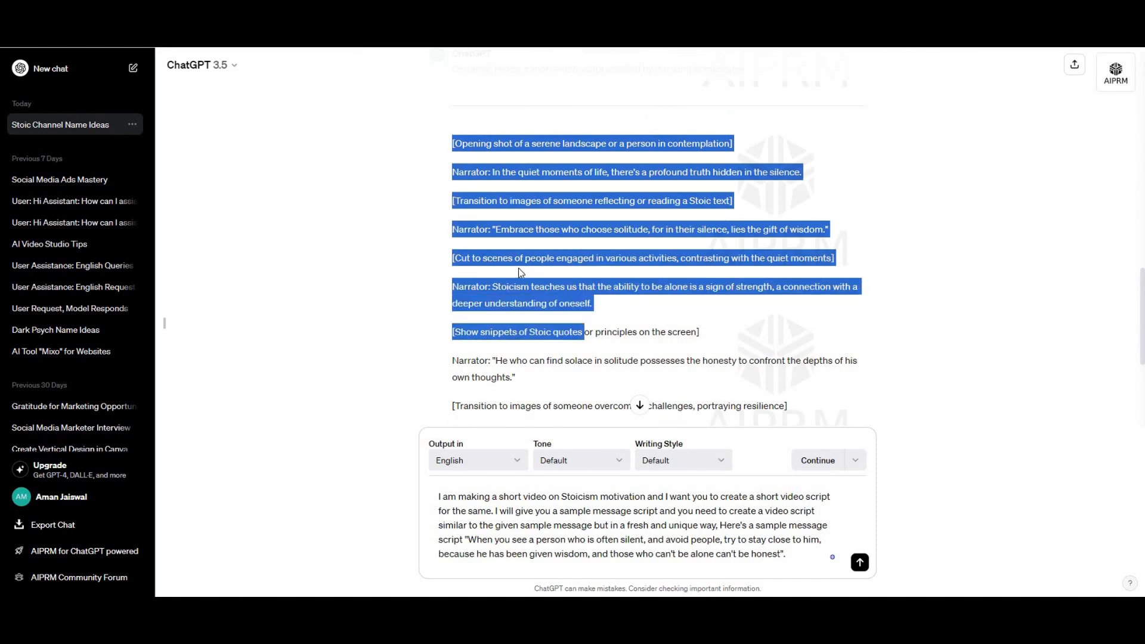
{"action": "left_click", "coordinate": [288, 117]}
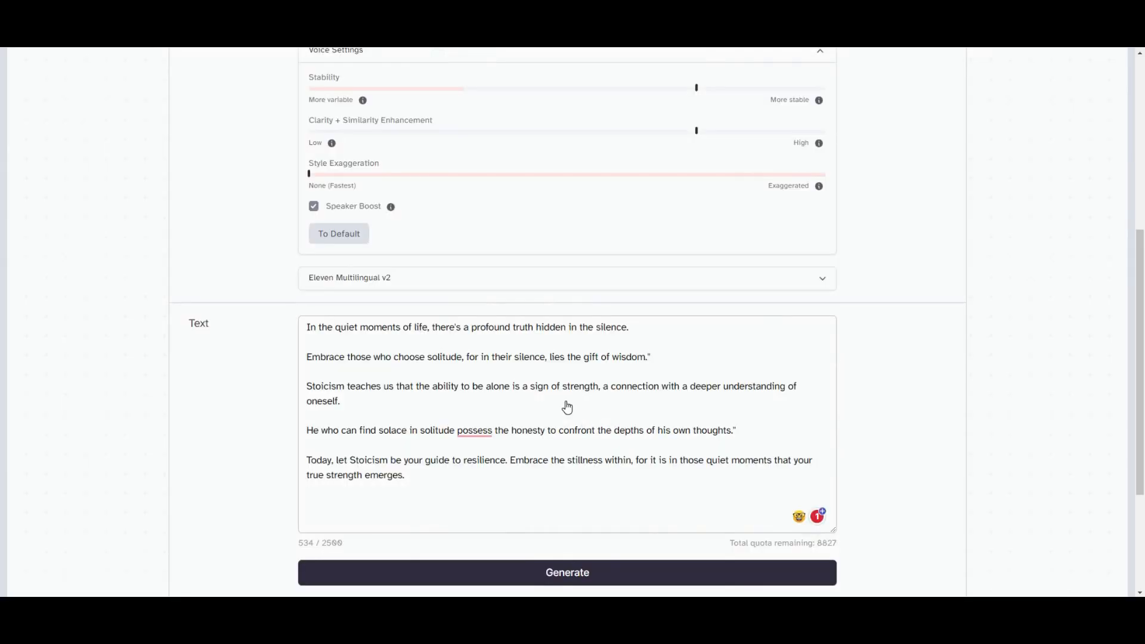
Scroll past the narrator-only text box to reach Generate and back up.
{"action": "scroll", "scroll_direction": "down", "scroll_amount": 3}
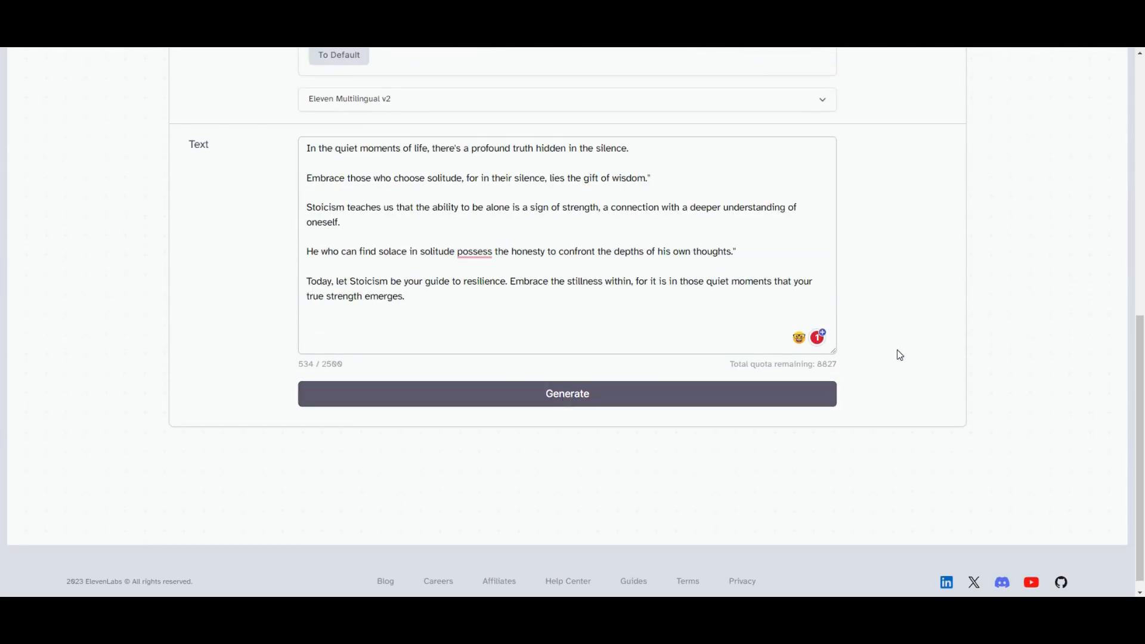
{"action": "scroll", "scroll_direction": "up", "scroll_amount": 3}
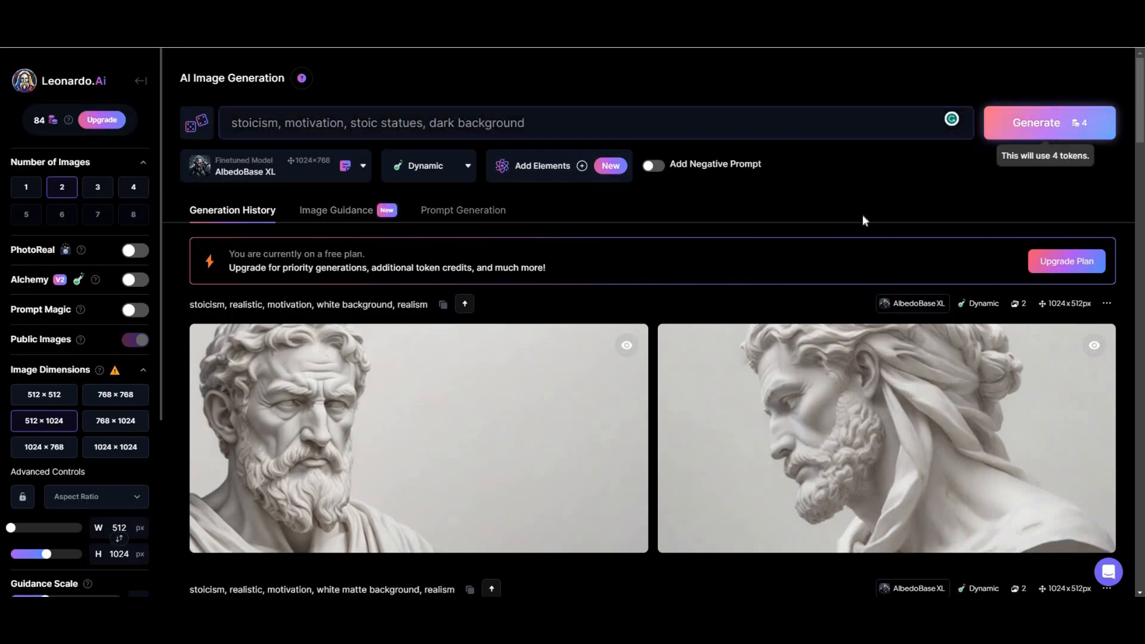
Generate the dark-background stoic statue prompt at 4 images per batch and download the first image.
{"action": "left_click", "coordinate": [1034, 121]}
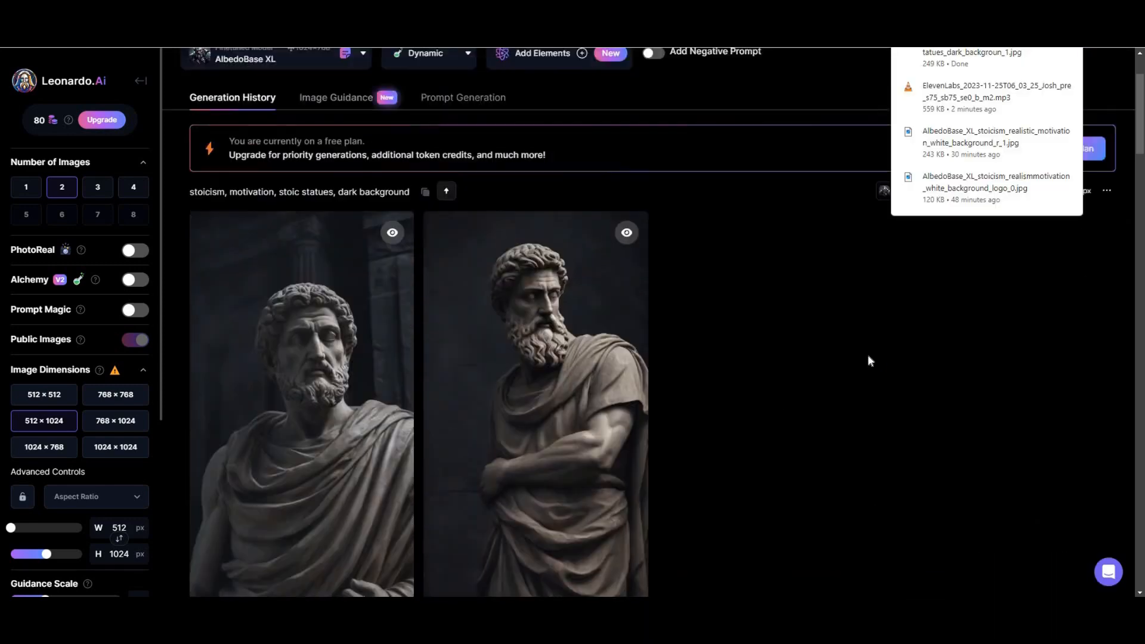
{"action": "left_click", "coordinate": [133, 187]}
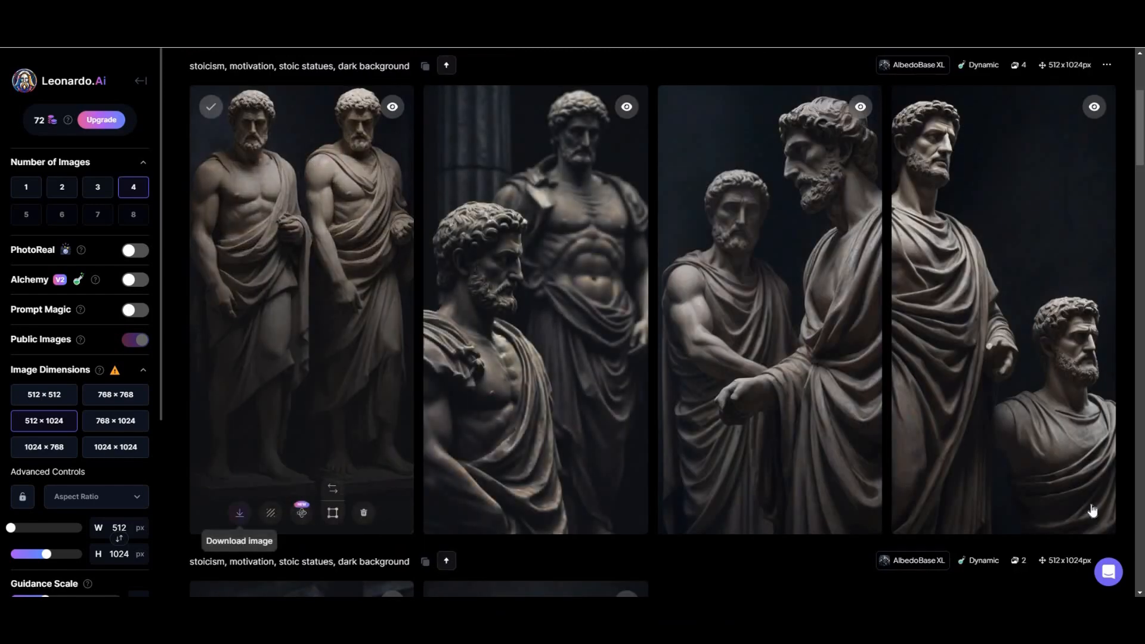
{"action": "left_click", "coordinate": [940, 512]}
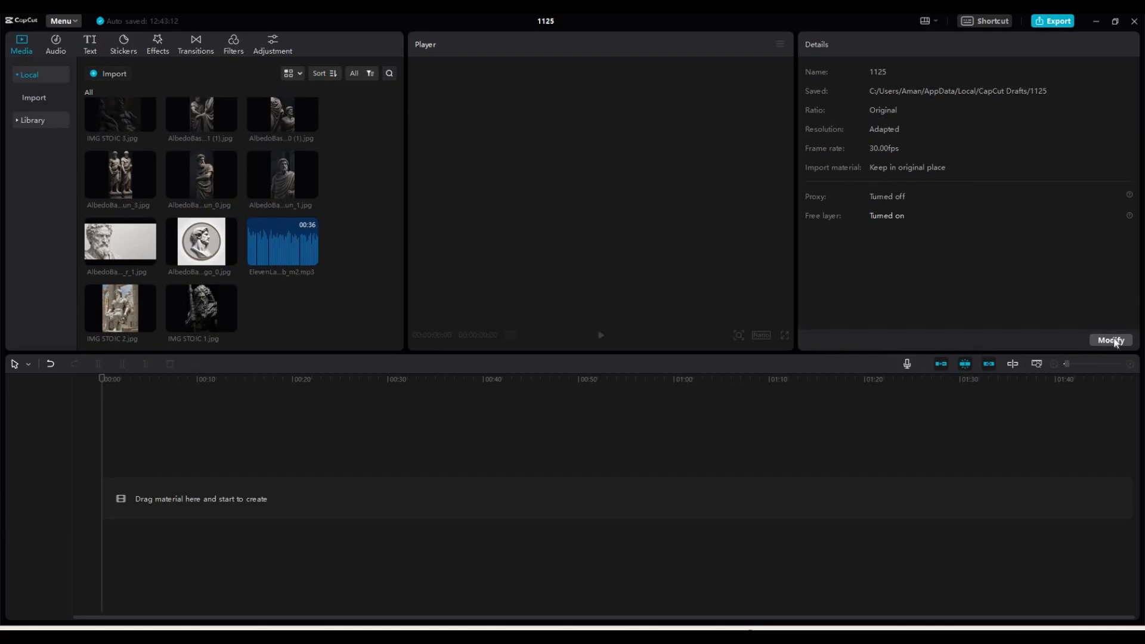
Set the project ratio to vertical 9:16 in Project settings and save.
{"action": "left_click", "coordinate": [1110, 340]}
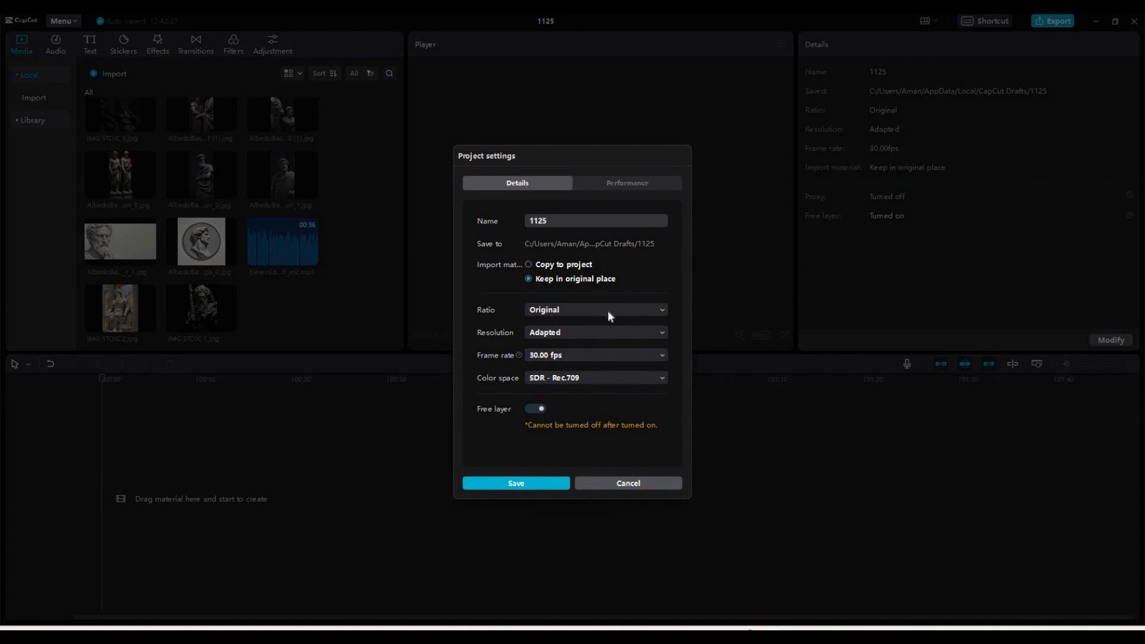
{"action": "left_click", "coordinate": [593, 309]}
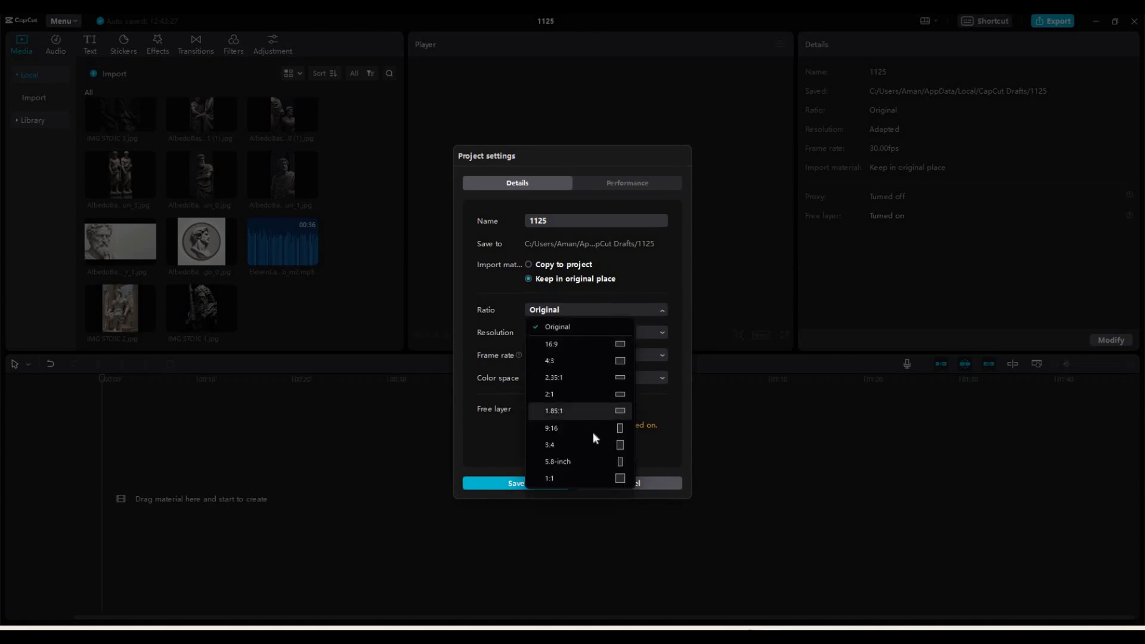
{"action": "mouse_move", "coordinate": [591, 428]}
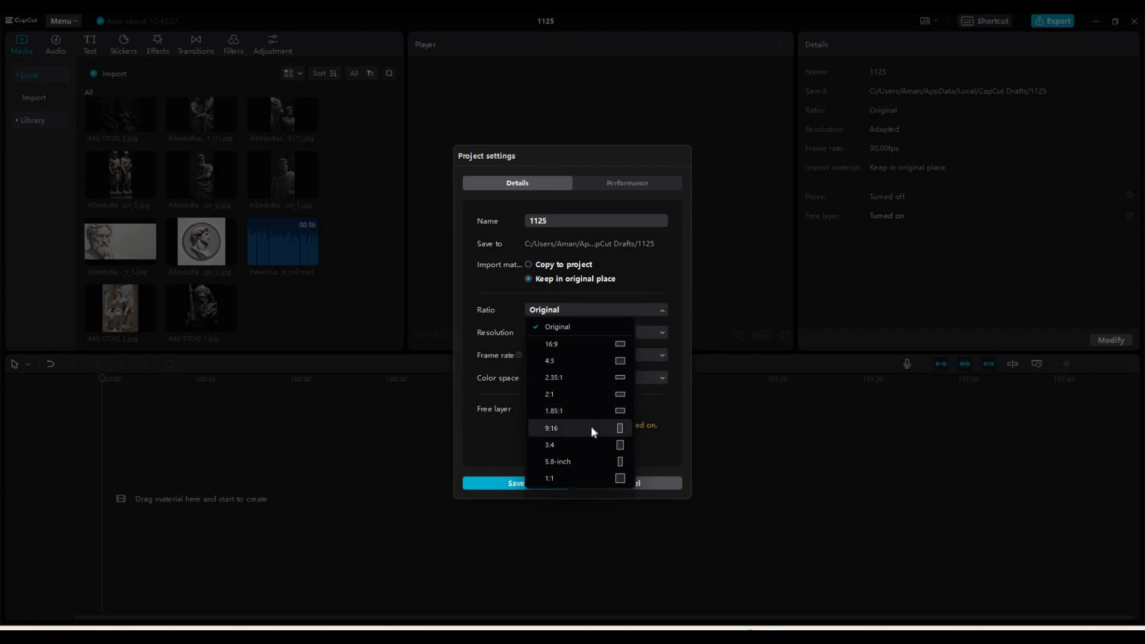
{"action": "left_click", "coordinate": [551, 428]}
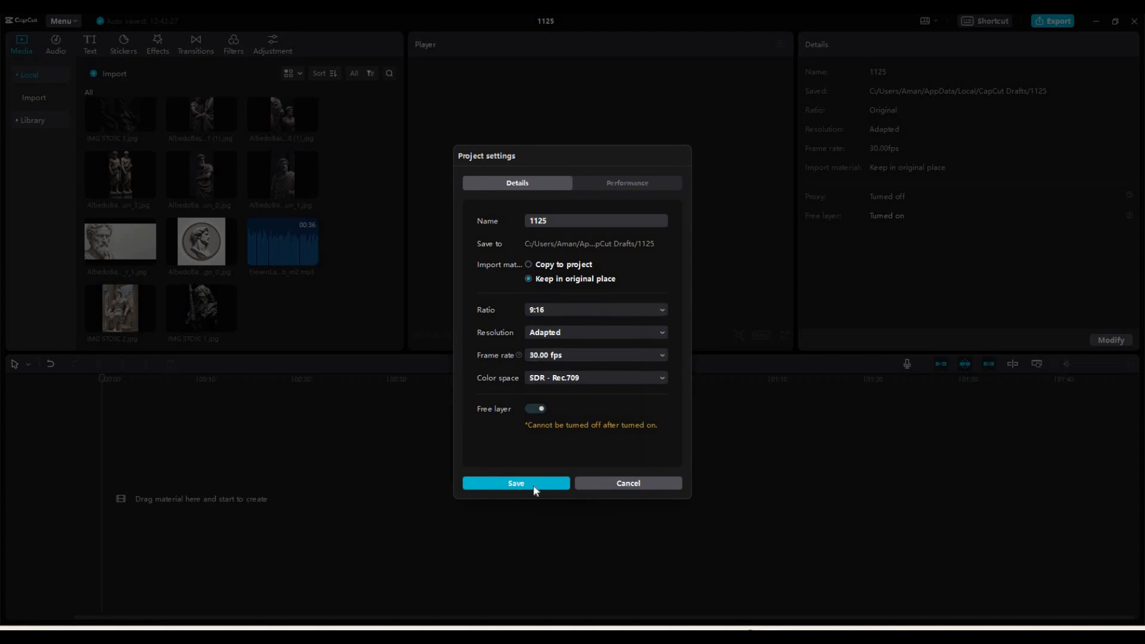
{"action": "mouse_move", "coordinate": [547, 483]}
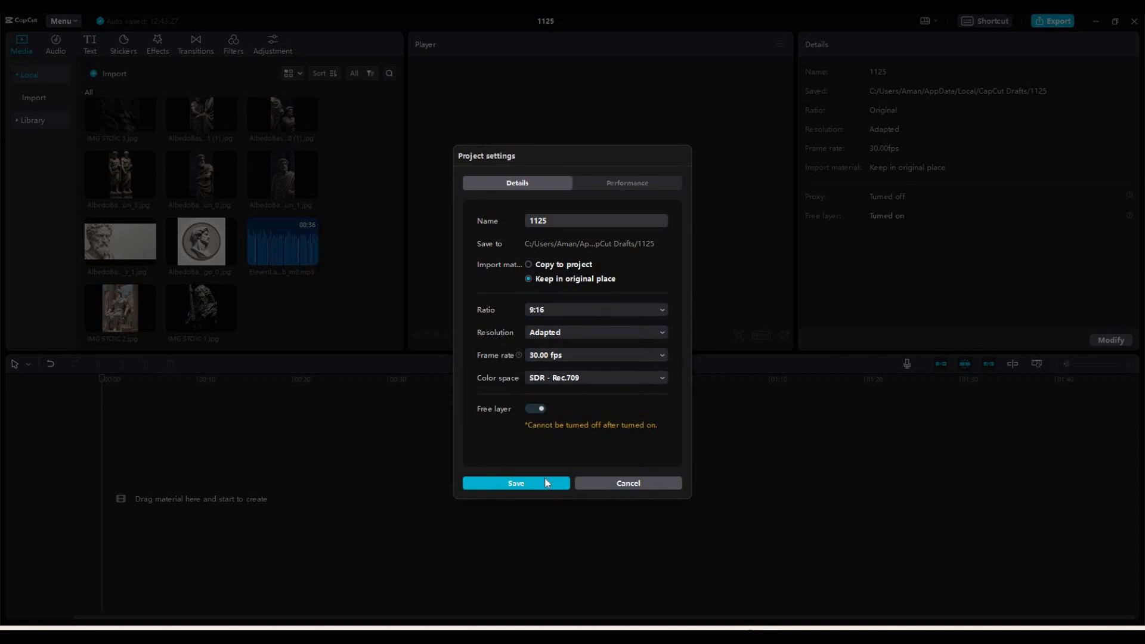
{"action": "left_click", "coordinate": [515, 483]}
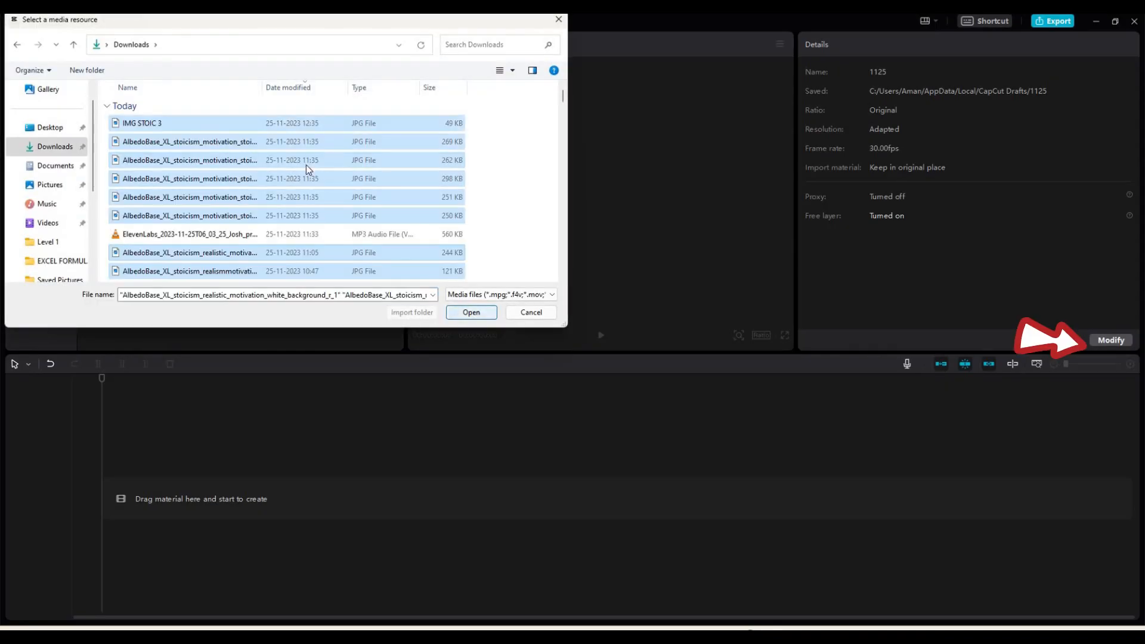
Import the statue images and voiceover MP3 and place them on the timeline tracks.
{"action": "left_click", "coordinate": [470, 312]}
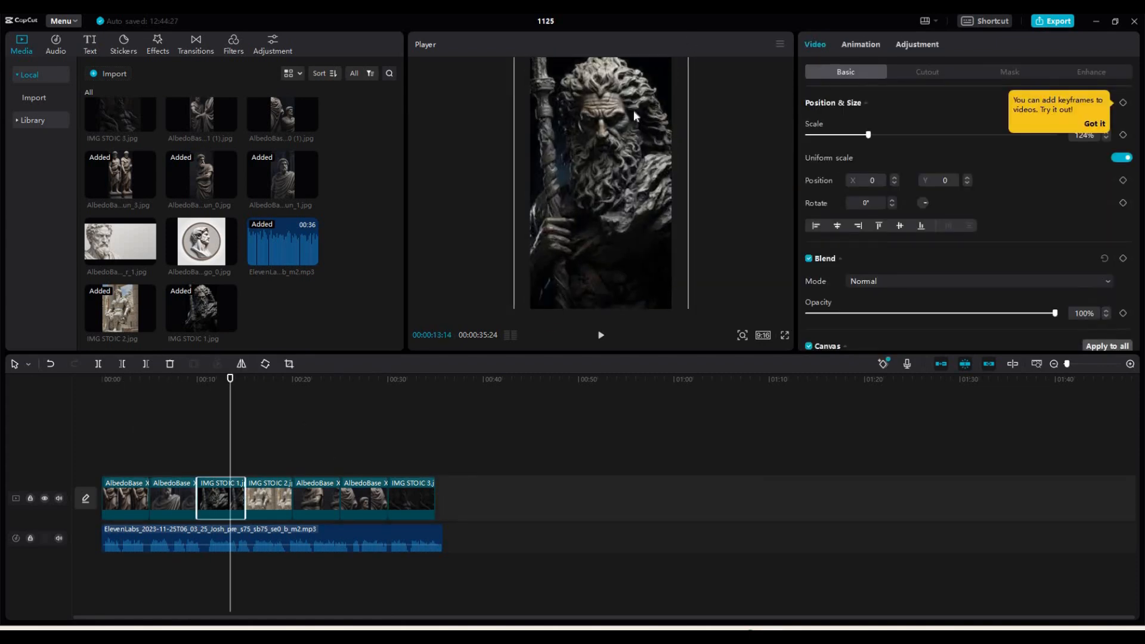
{"action": "left_click", "coordinate": [315, 498]}
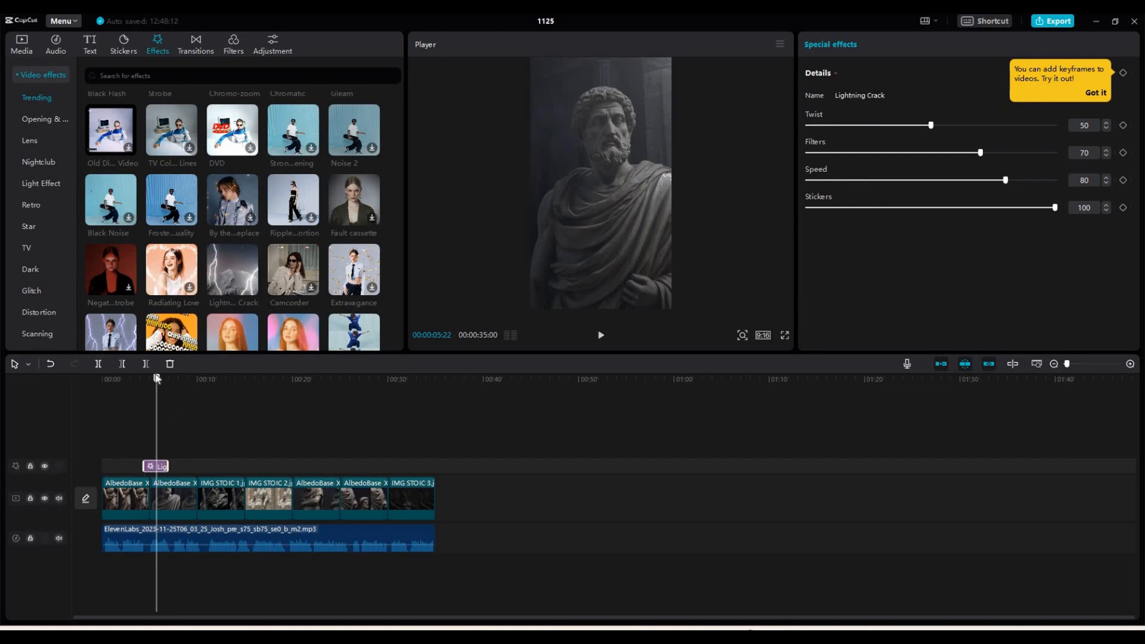
Add the Fault cassette video effect to the statue clips from the Effects library.
{"action": "left_click", "coordinate": [197, 379]}
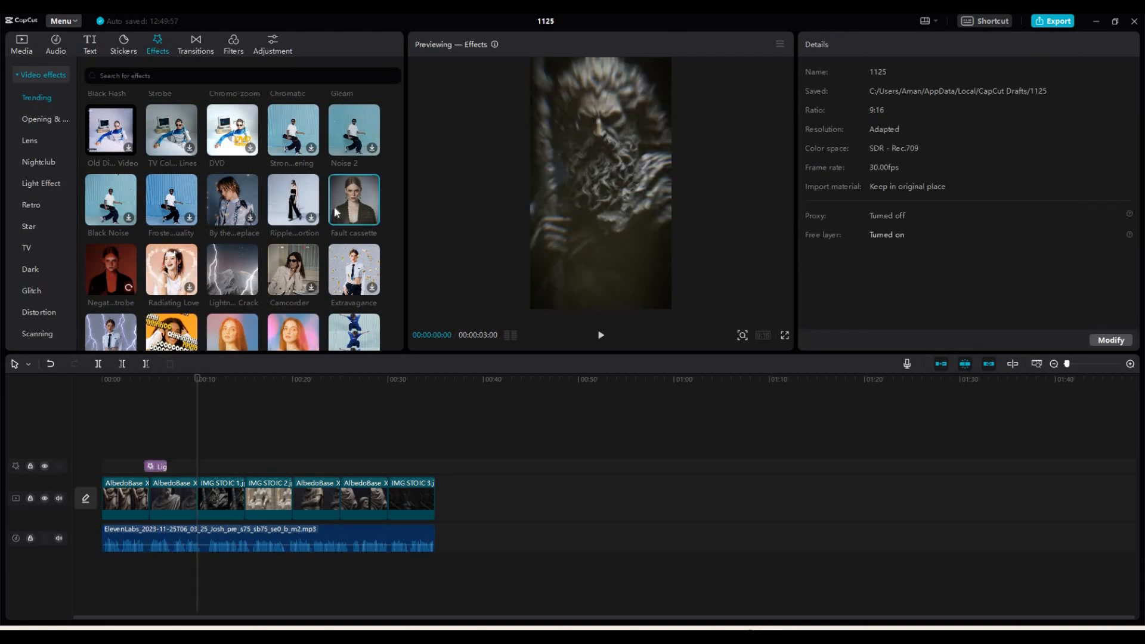
{"action": "left_click", "coordinate": [371, 218]}
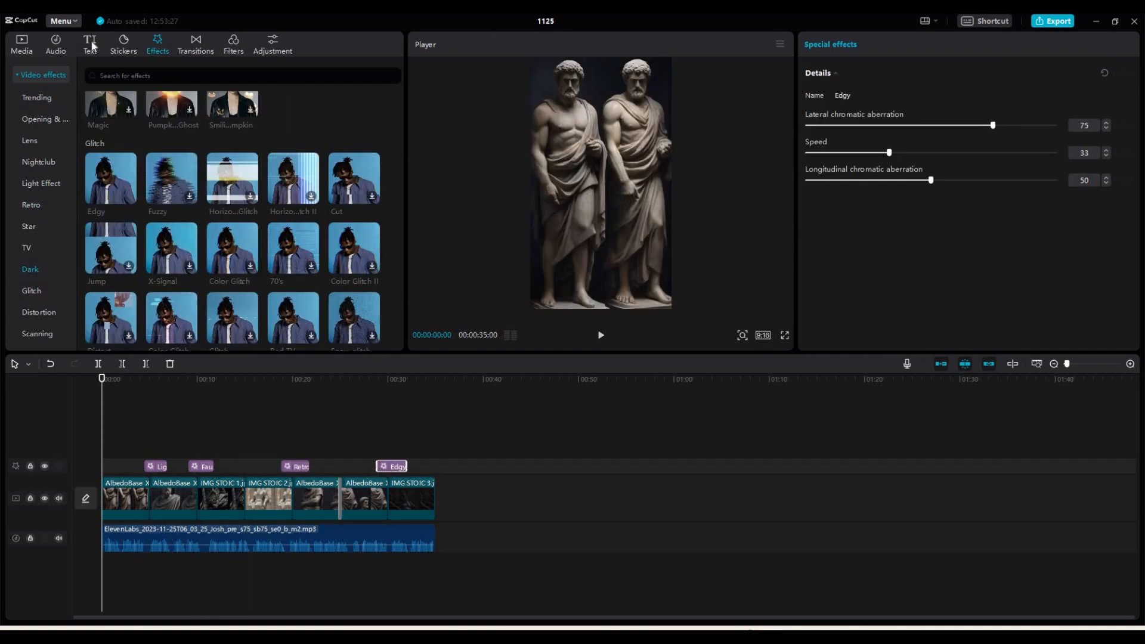
Create auto captions from the voiceover and select a caption to restyle.
{"action": "left_click", "coordinate": [89, 44]}
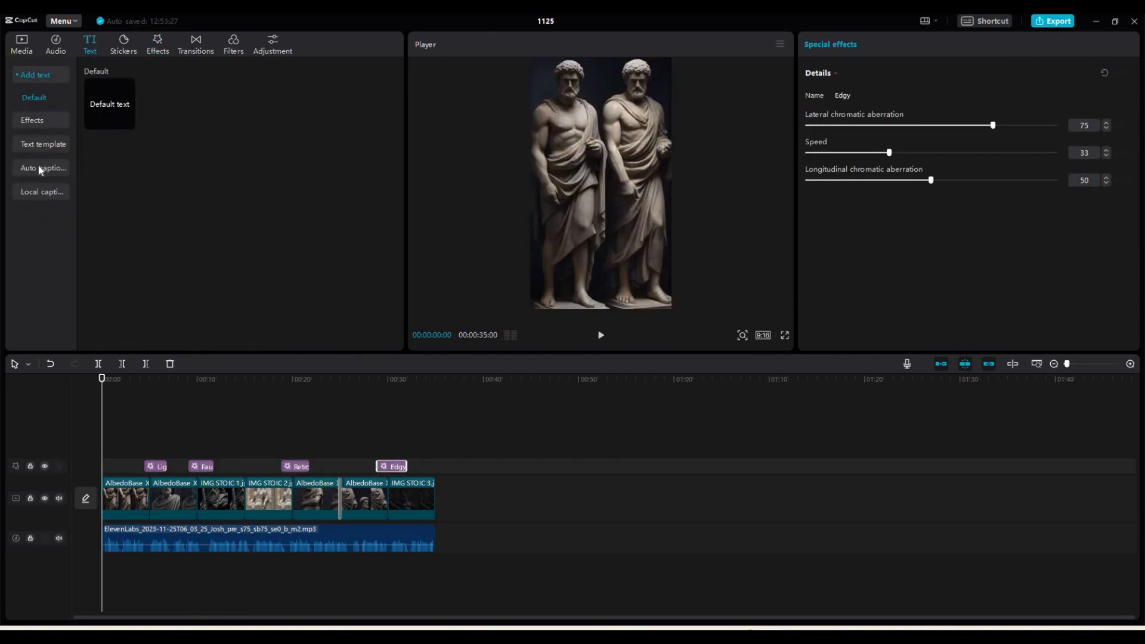
{"action": "left_click", "coordinate": [43, 168]}
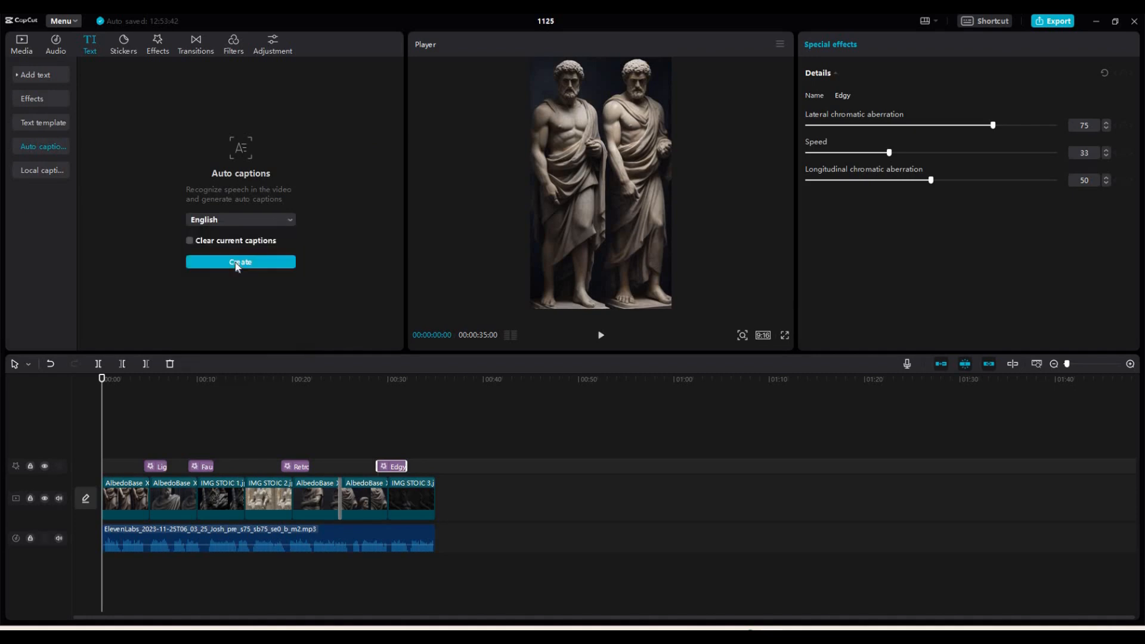
{"action": "left_click", "coordinate": [240, 262]}
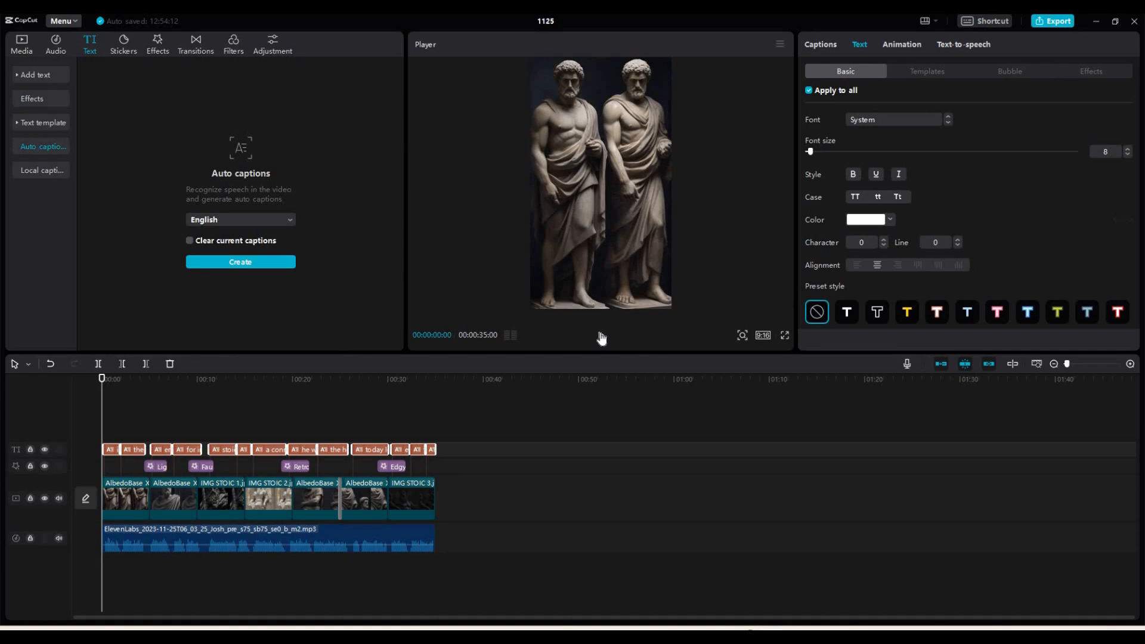
{"action": "left_click", "coordinate": [110, 450]}
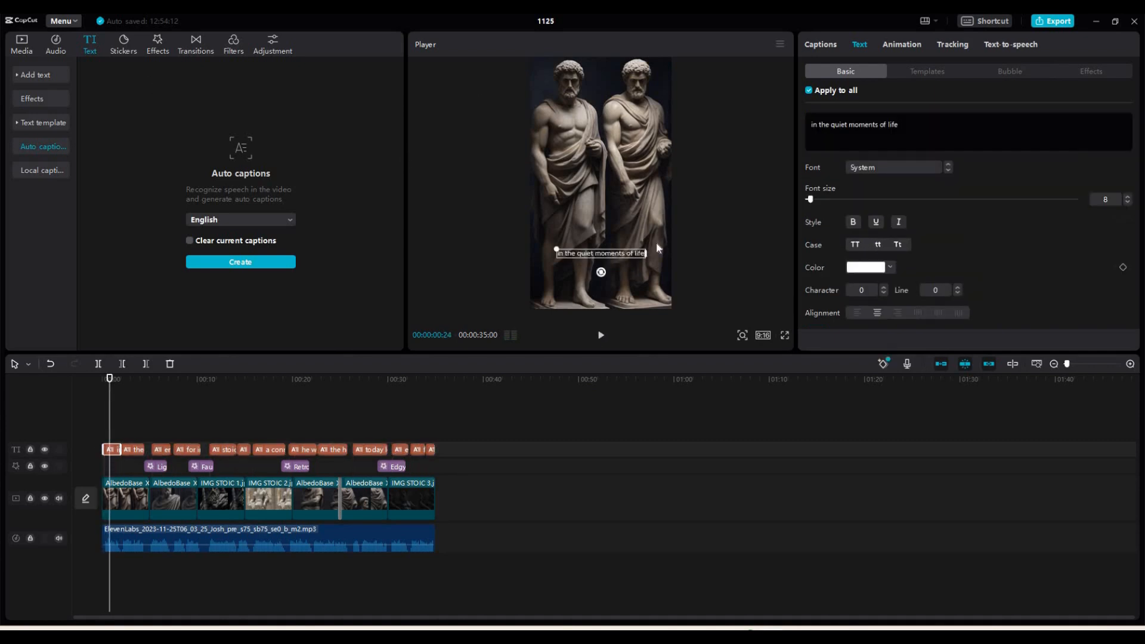
Style the captions green in ZY Euphoria, enlarge them and centre them in the frame.
{"action": "left_click", "coordinate": [897, 167]}
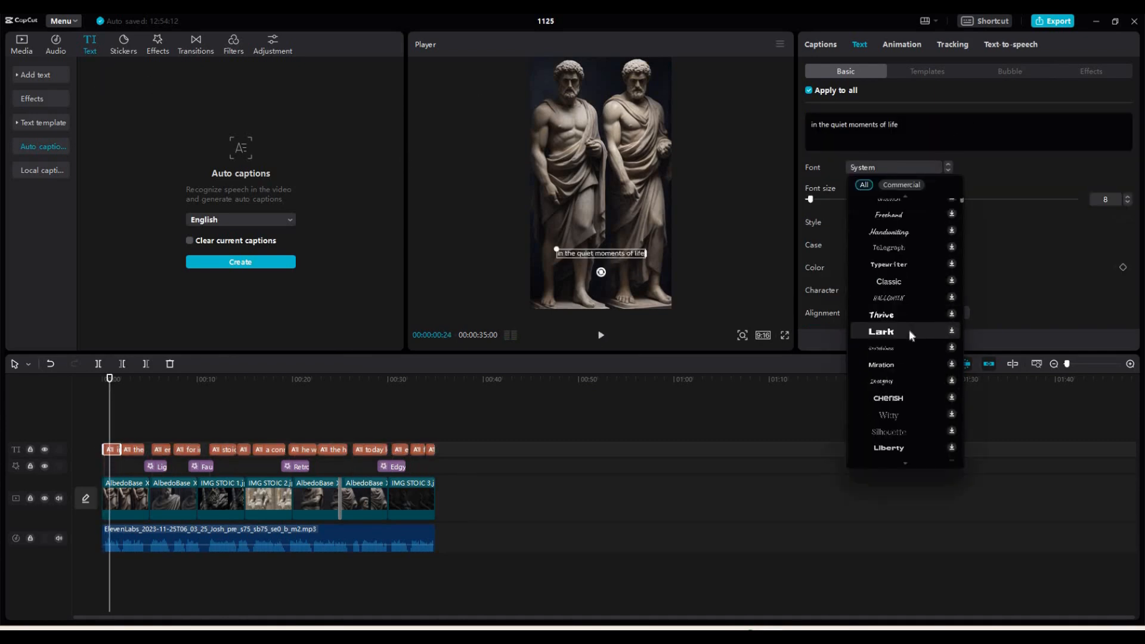
{"action": "left_click", "coordinate": [902, 45]}
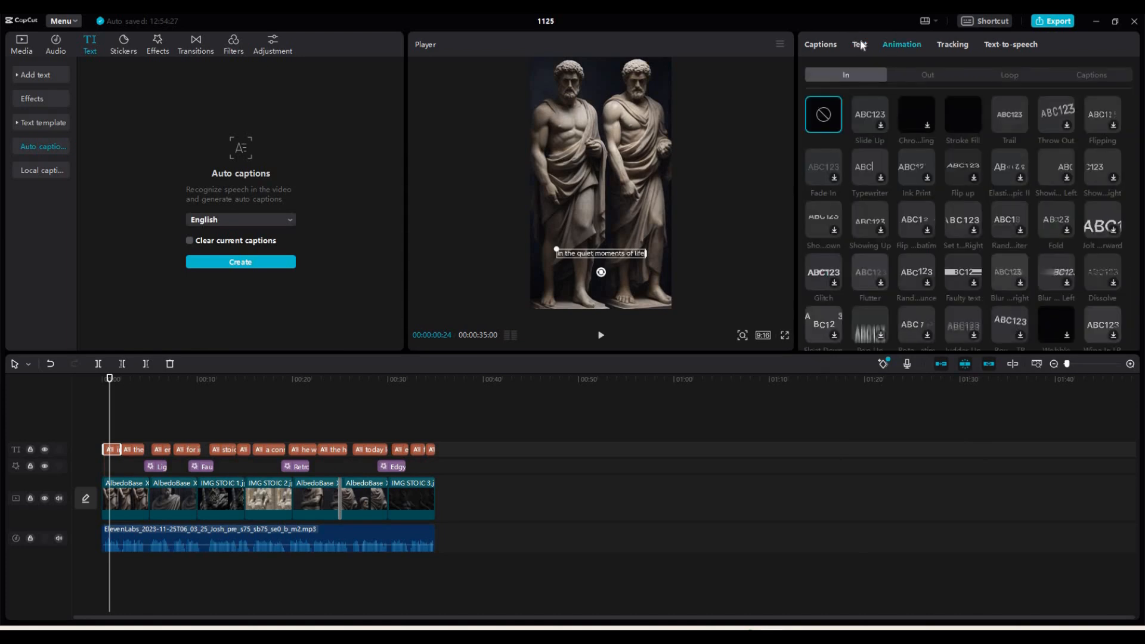
{"action": "left_click", "coordinate": [858, 45]}
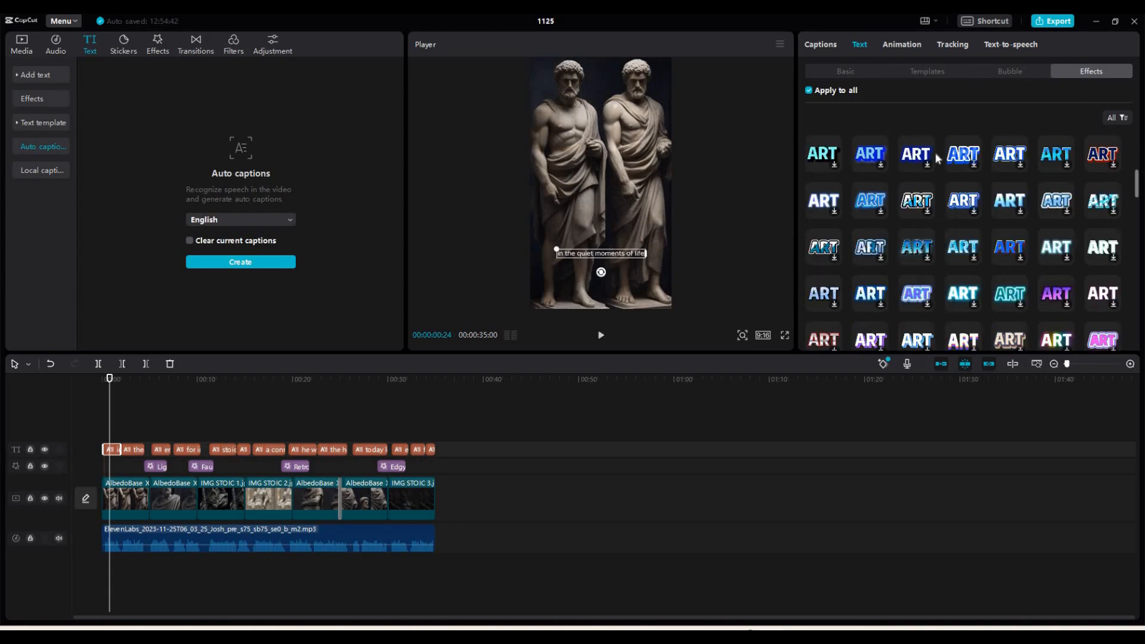
{"action": "scroll", "scroll_direction": "down", "scroll_amount": 3}
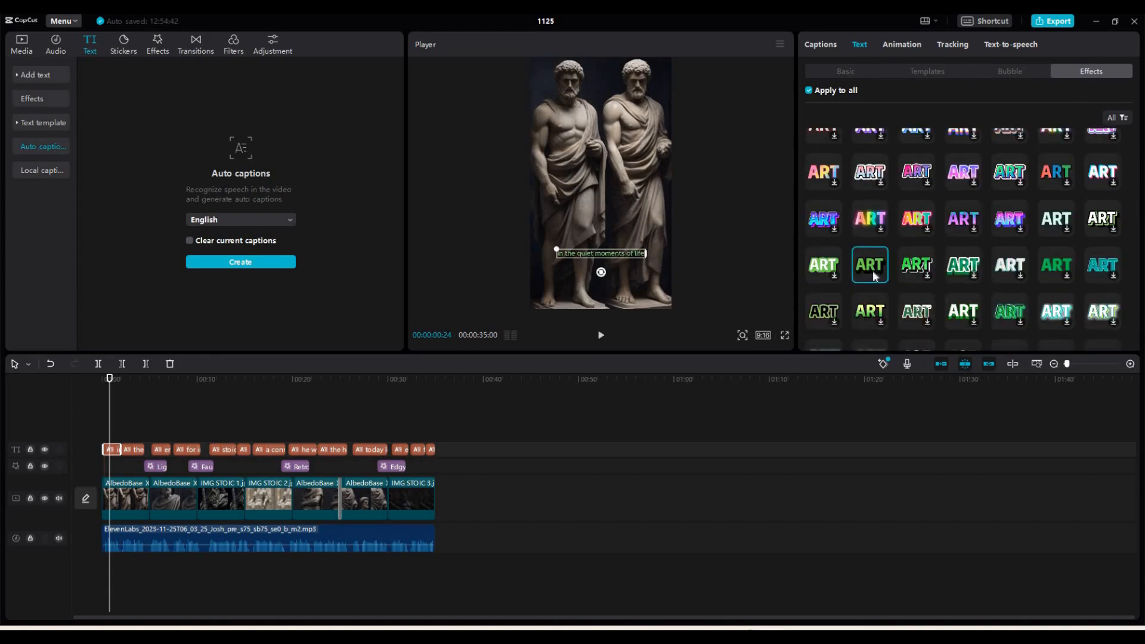
{"action": "left_click", "coordinate": [845, 70]}
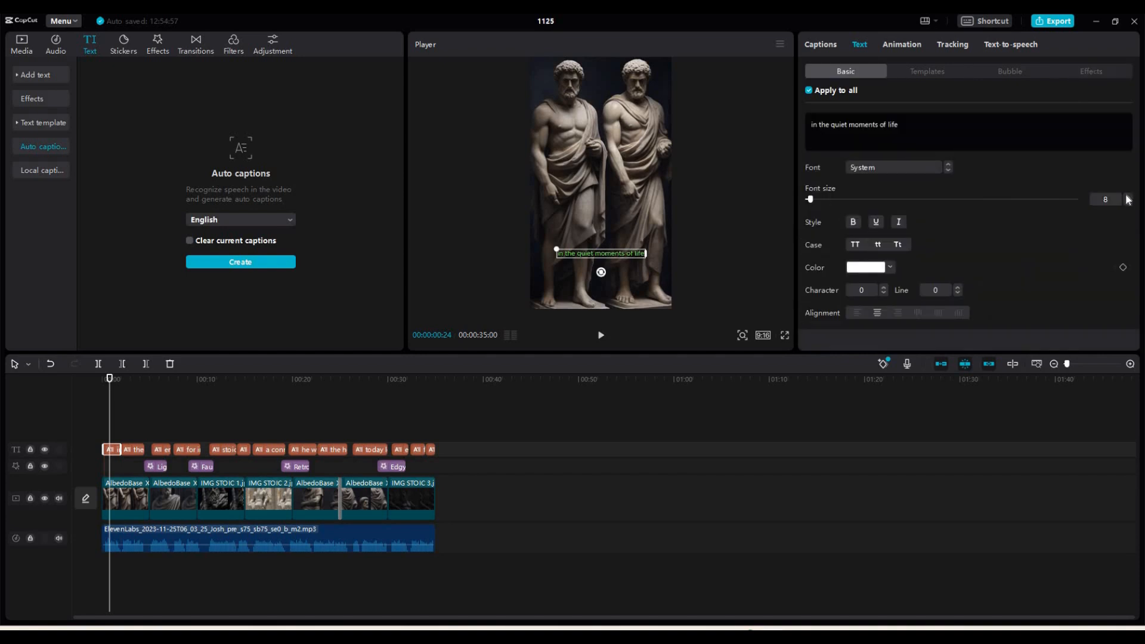
{"action": "left_click_drag", "start_coordinate": [808, 199], "coordinate": [825, 199]}
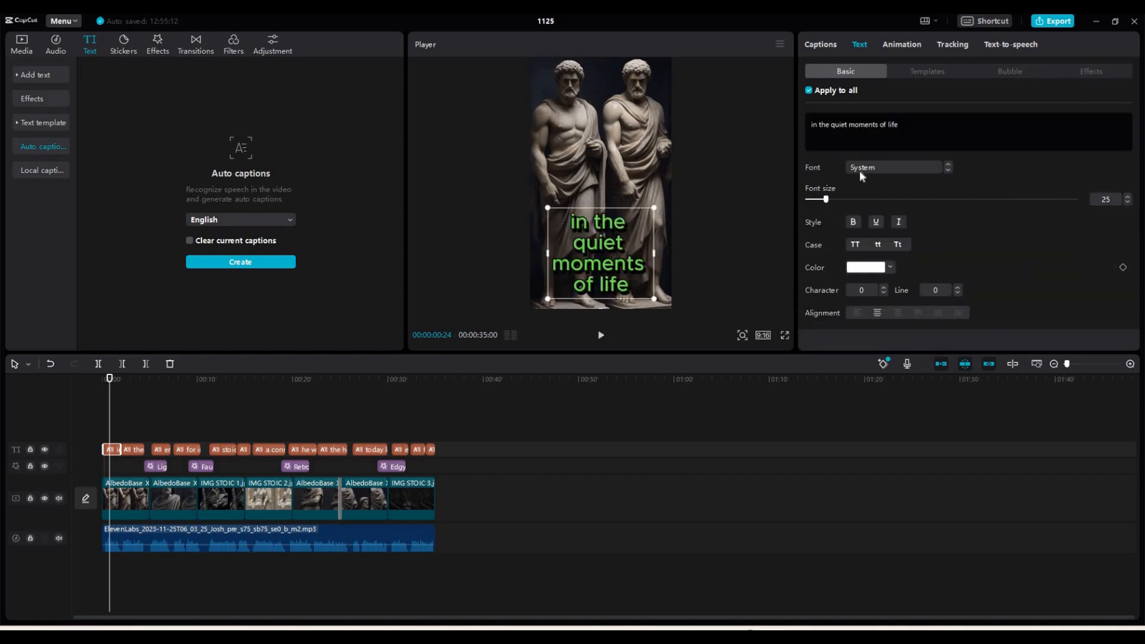
{"action": "left_click", "coordinate": [895, 167]}
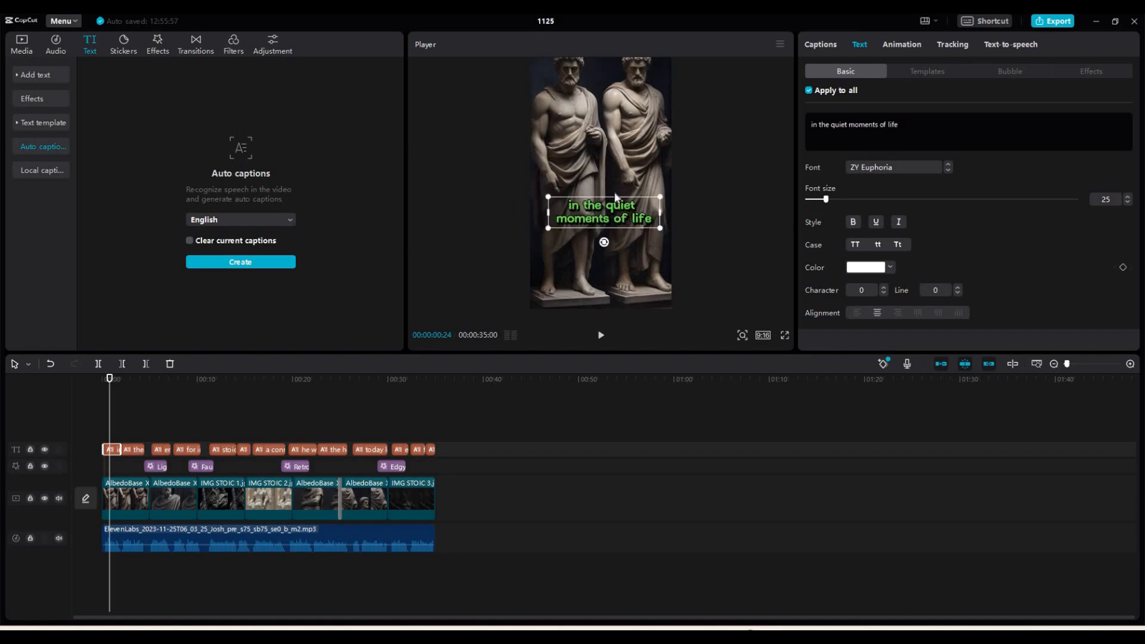
{"action": "left_click_drag", "start_coordinate": [603, 211], "coordinate": [604, 186]}
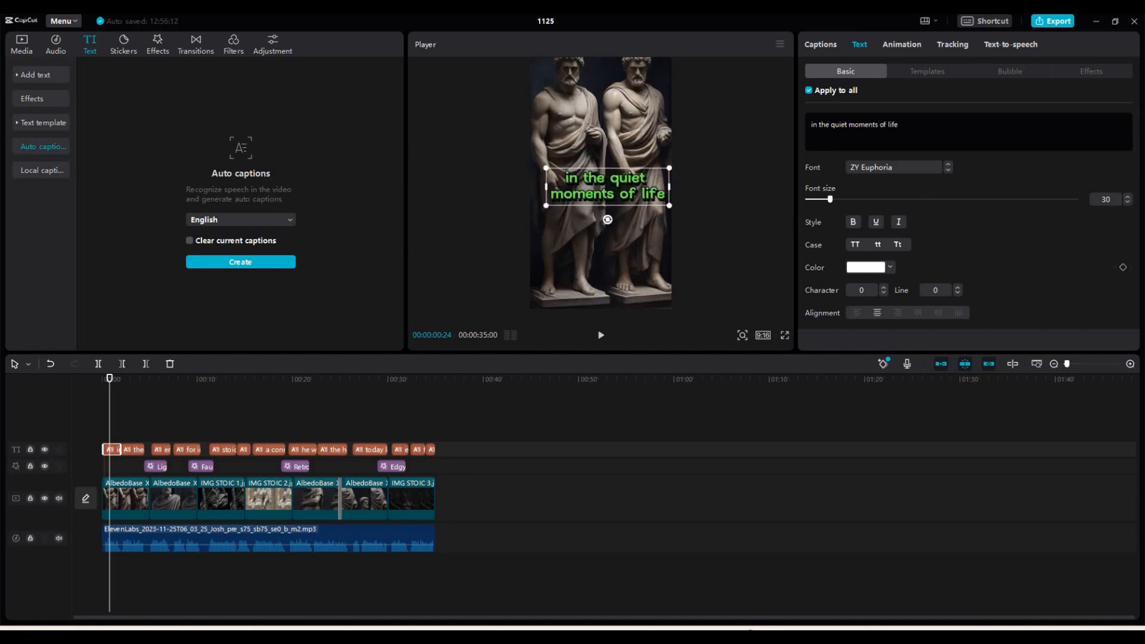
{"action": "left_click_drag", "start_coordinate": [605, 186], "coordinate": [599, 191]}
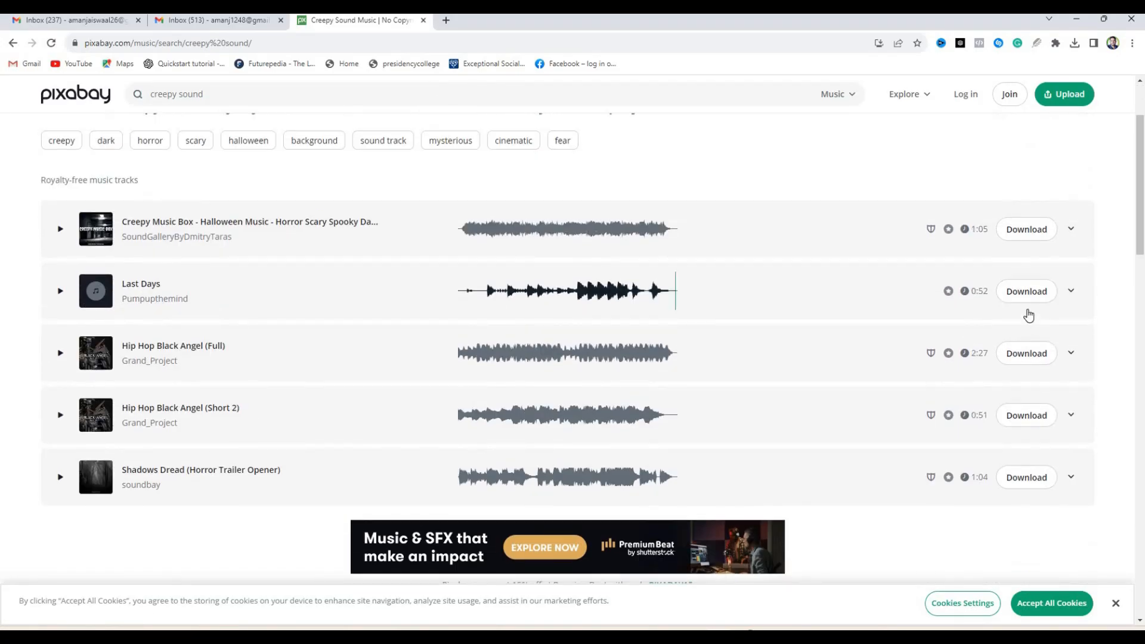
Download the Last Days music track from Pixabay.
{"action": "left_click", "coordinate": [1026, 291]}
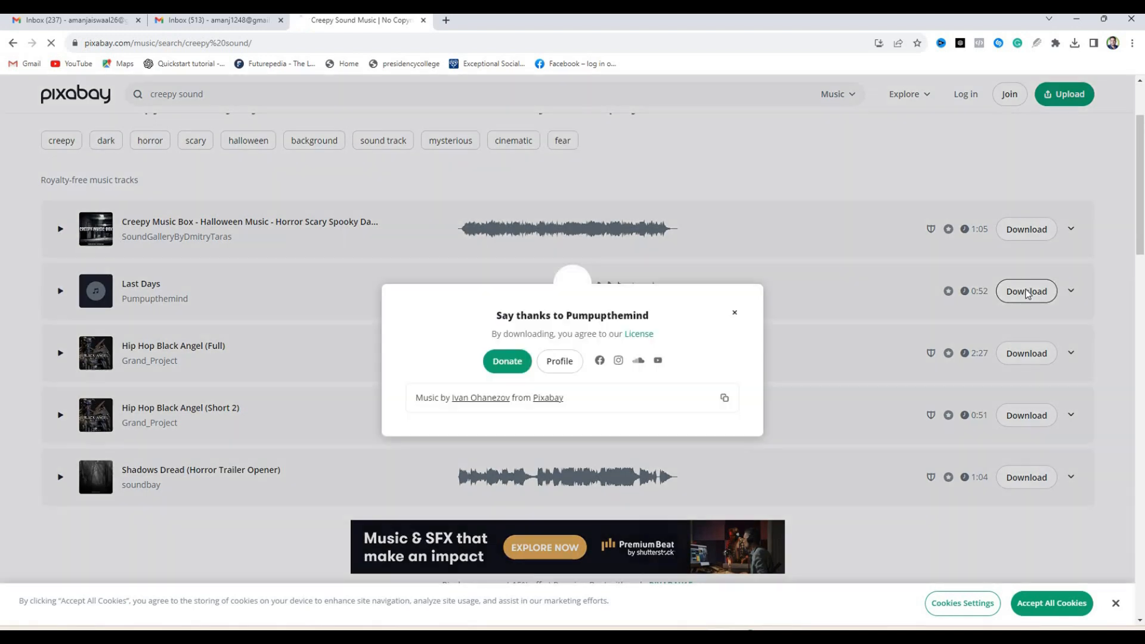
{"action": "left_click", "coordinate": [1026, 291]}
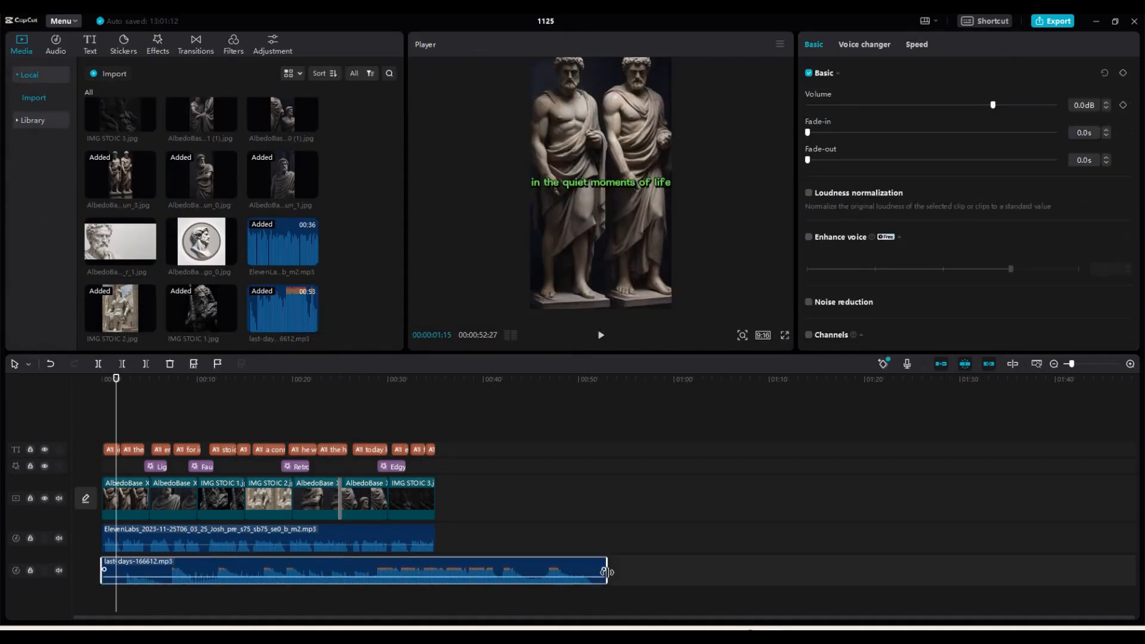
Trim the Last Days music to the video's end and lower its volume to about -15.7 dB.
{"action": "left_click_drag", "start_coordinate": [606, 571], "coordinate": [434, 571]}
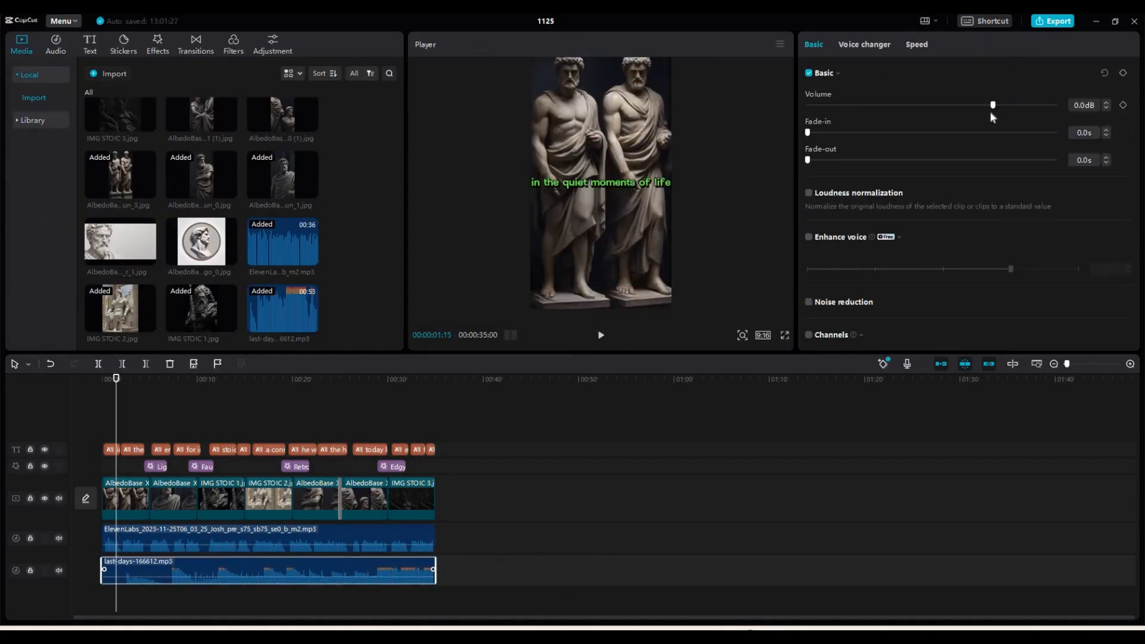
{"action": "left_click_drag", "start_coordinate": [991, 105], "coordinate": [935, 105]}
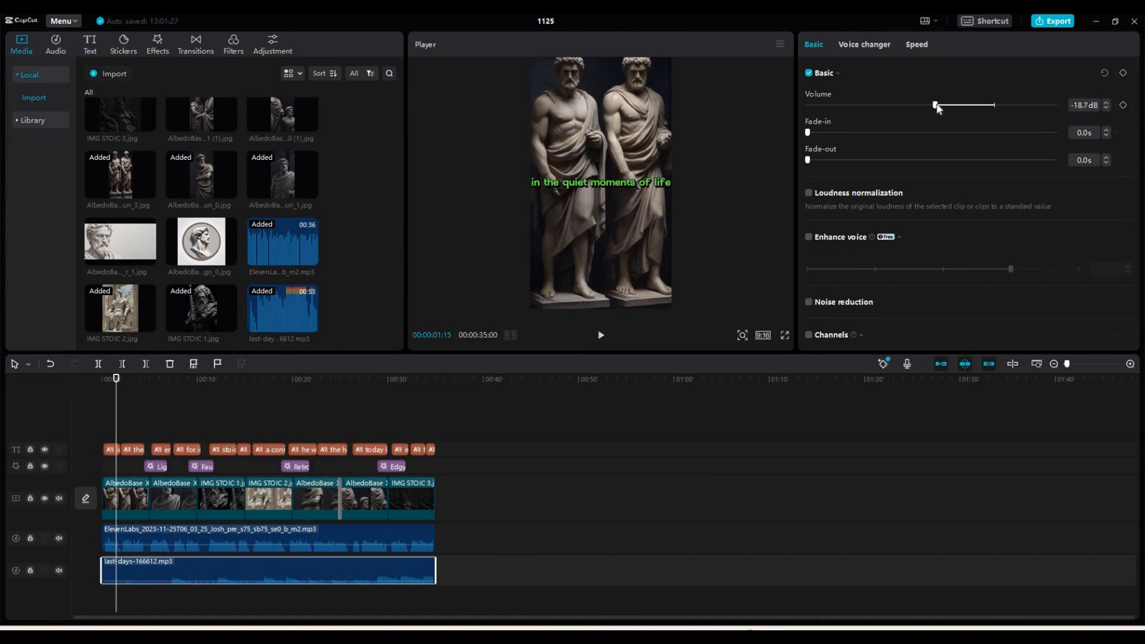
{"action": "left_click_drag", "start_coordinate": [935, 105], "coordinate": [947, 105]}
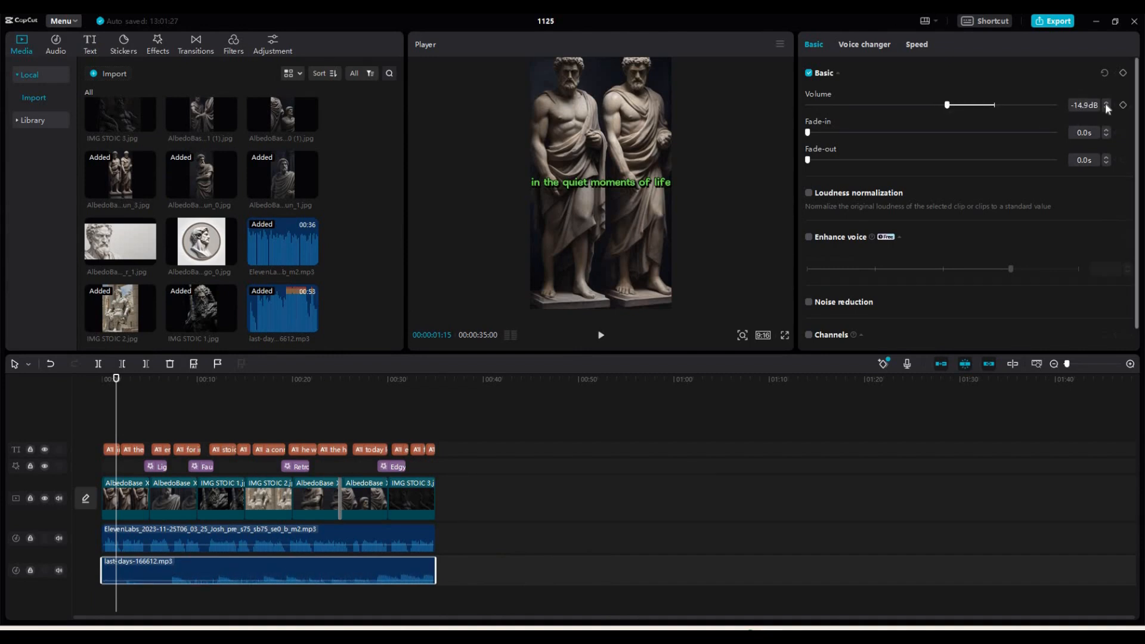
{"action": "left_click", "coordinate": [1106, 102]}
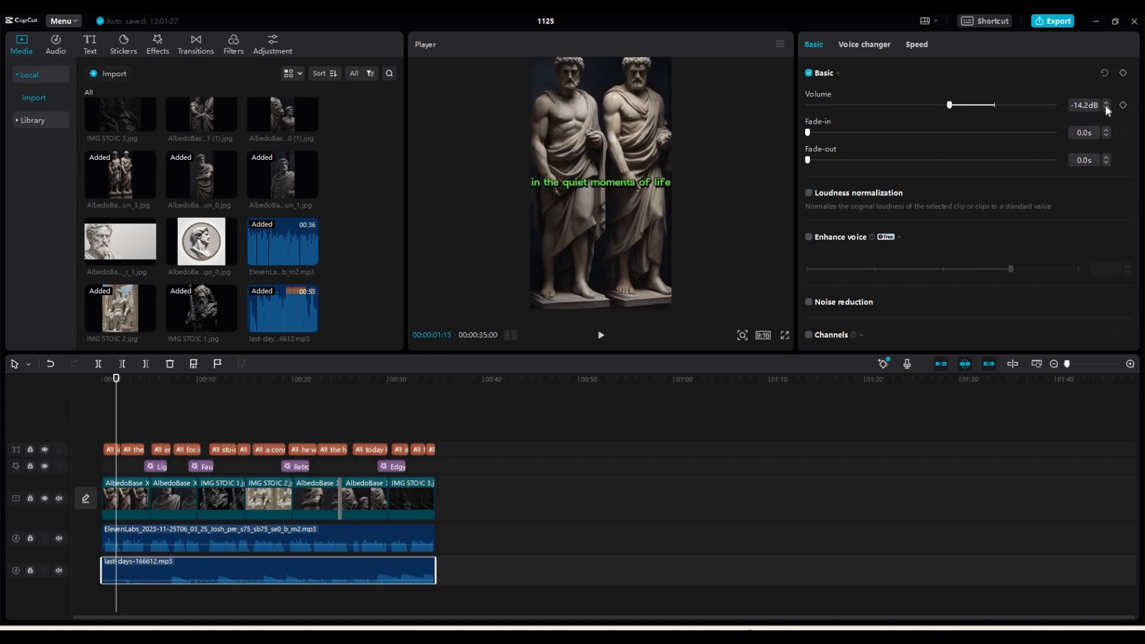
{"action": "left_click_drag", "start_coordinate": [950, 105], "coordinate": [942, 105]}
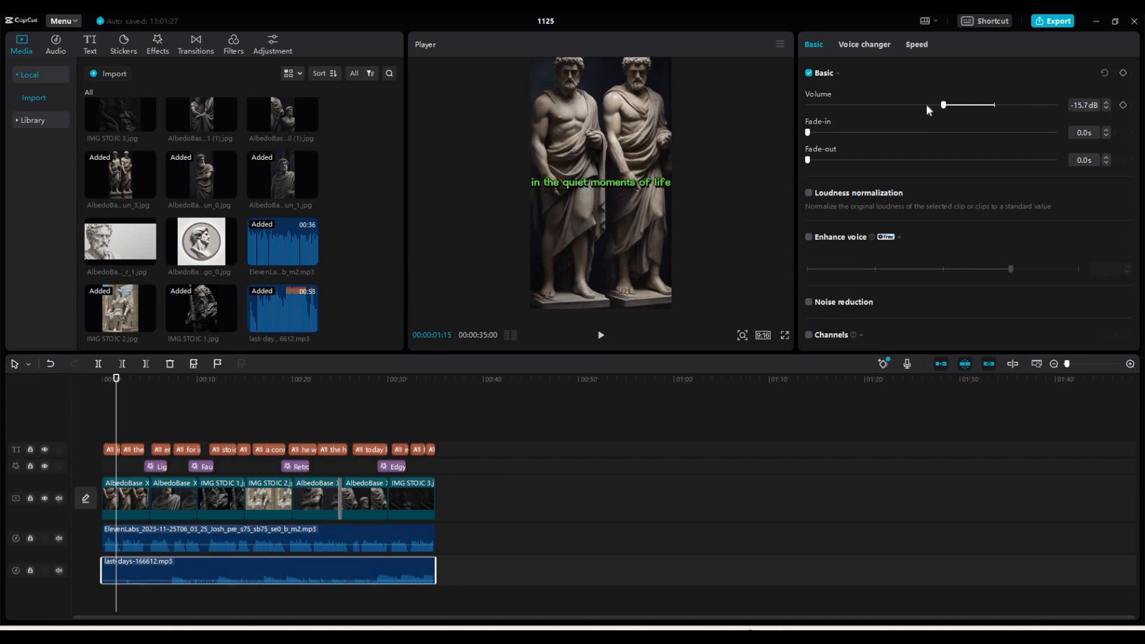
{"action": "left_click_drag", "start_coordinate": [942, 105], "coordinate": [917, 105]}
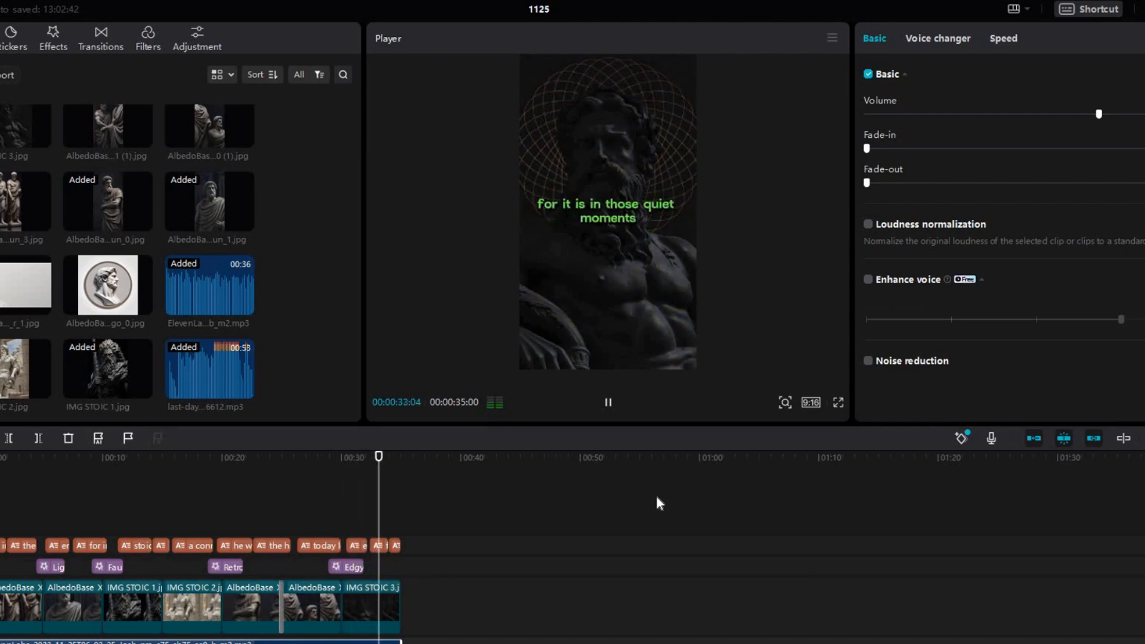
{"action": "left_click", "coordinate": [607, 402]}
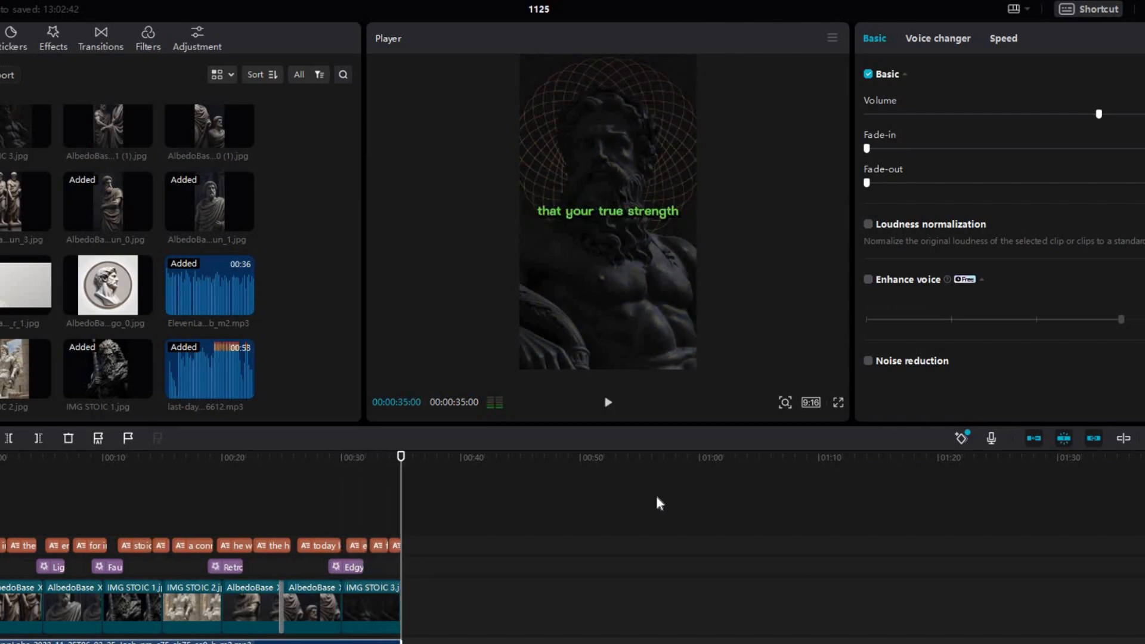